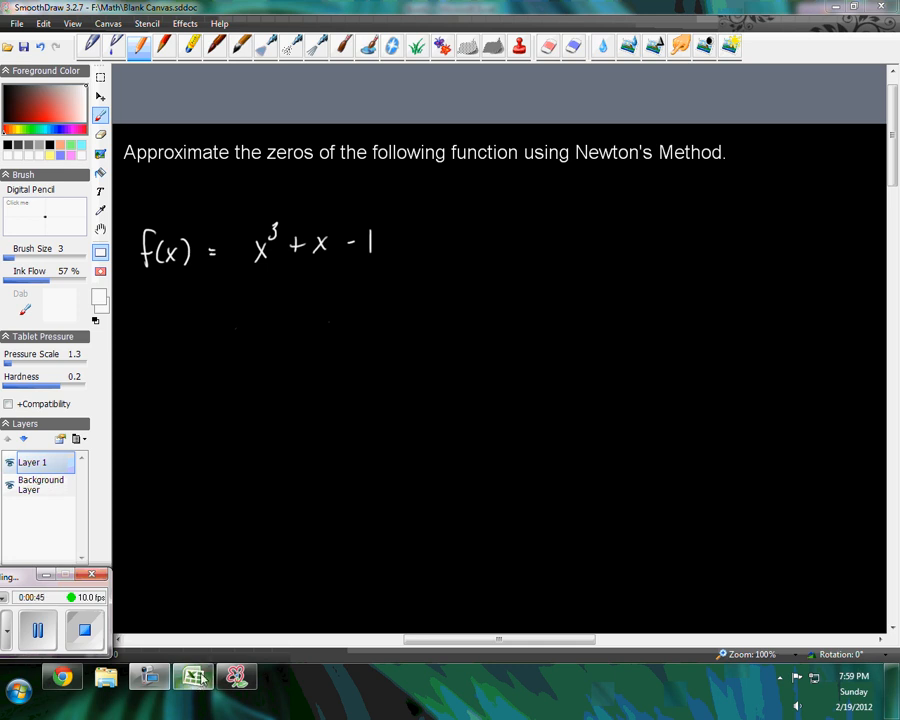
# Step: Switch to the Newton's method workbook and review the headings n, xn, f(xn), f'(xn) and the update formula
pyautogui.click(193, 673)
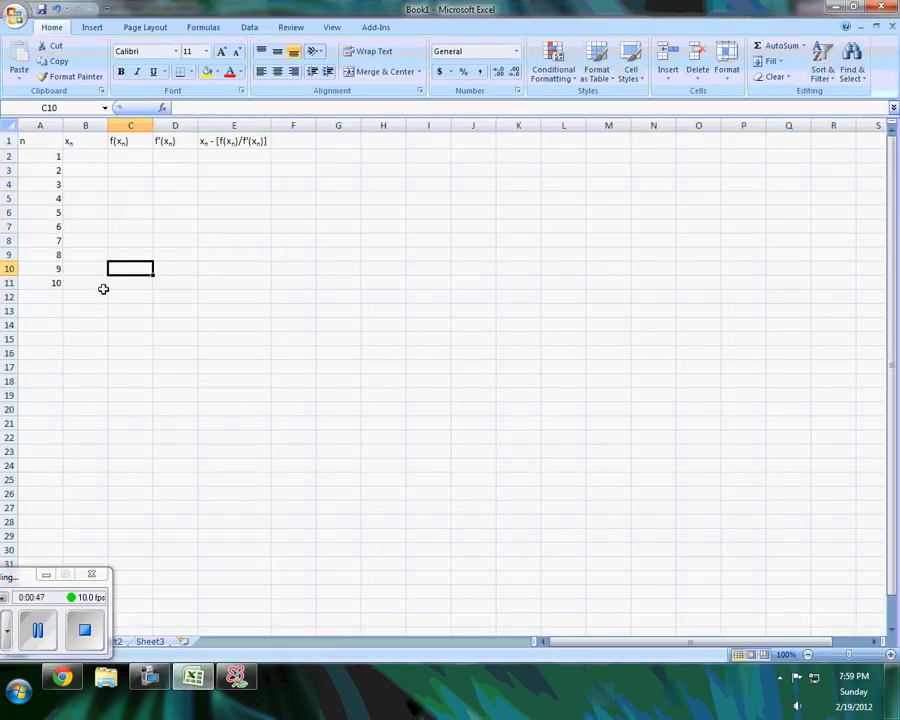
pyautogui.click(40, 140)
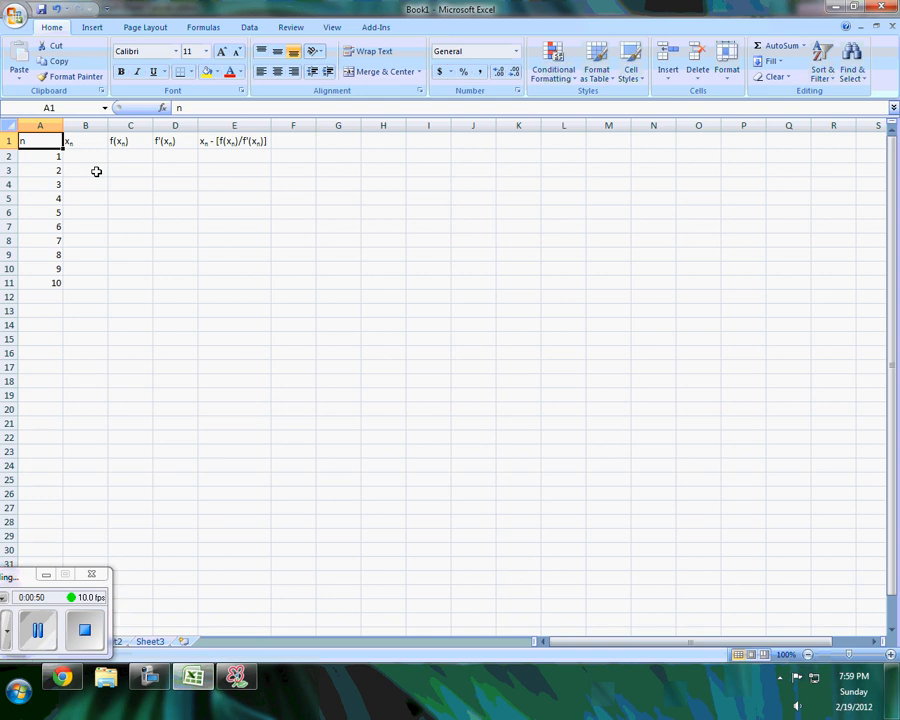
pyautogui.click(84, 140)
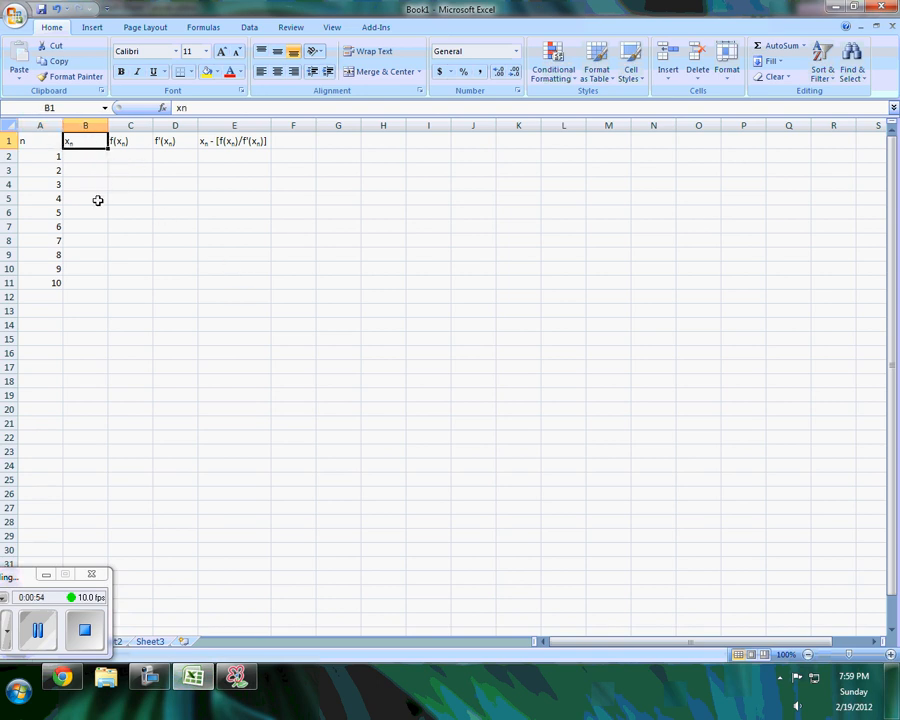
pyautogui.click(130, 140)
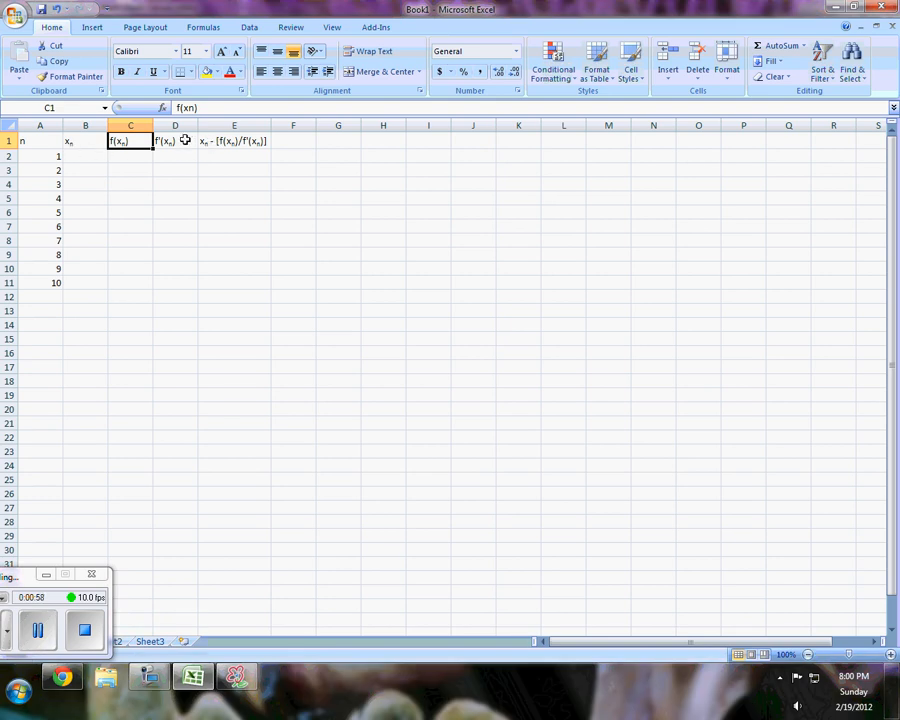
pyautogui.click(175, 140)
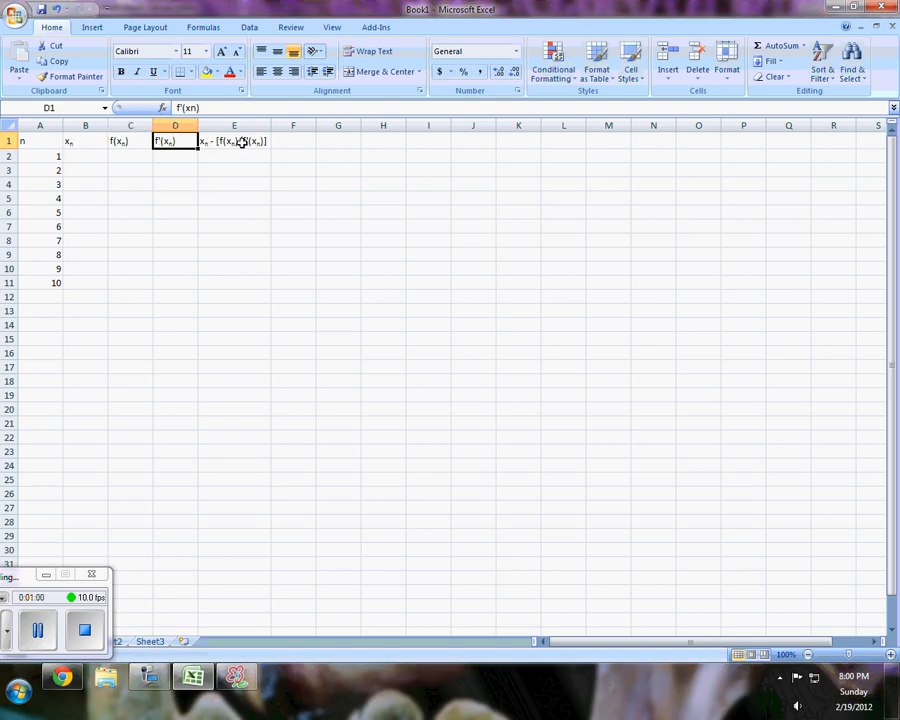
pyautogui.click(234, 140)
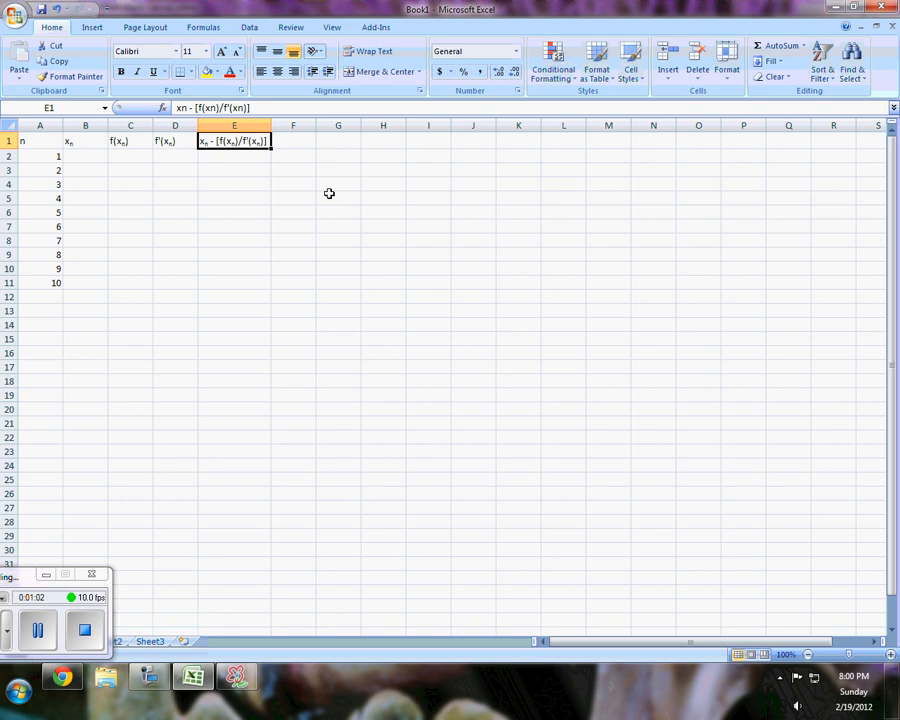
pyautogui.moveTo(205, 151)
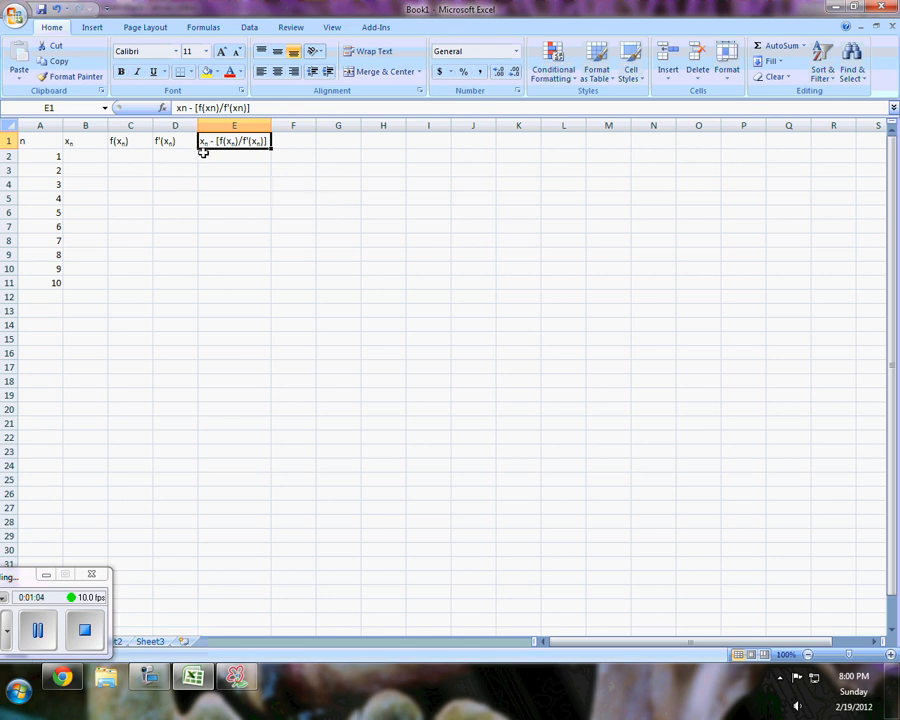
pyautogui.moveTo(301, 223)
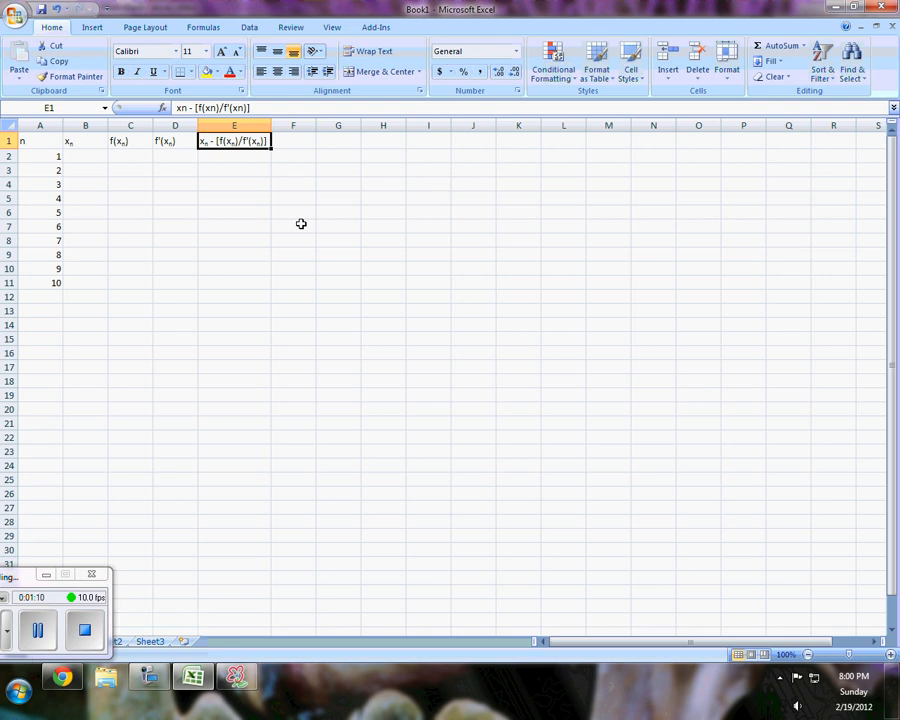
# Step: Select the first xn value cell B2 to begin filling the table
pyautogui.click(293, 225)
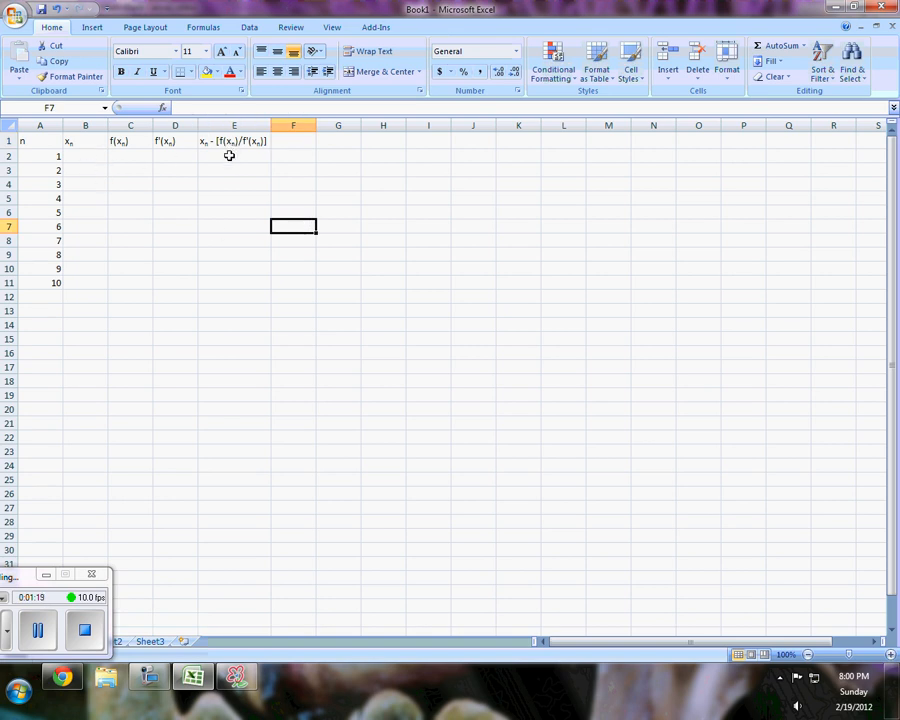
pyautogui.click(234, 155)
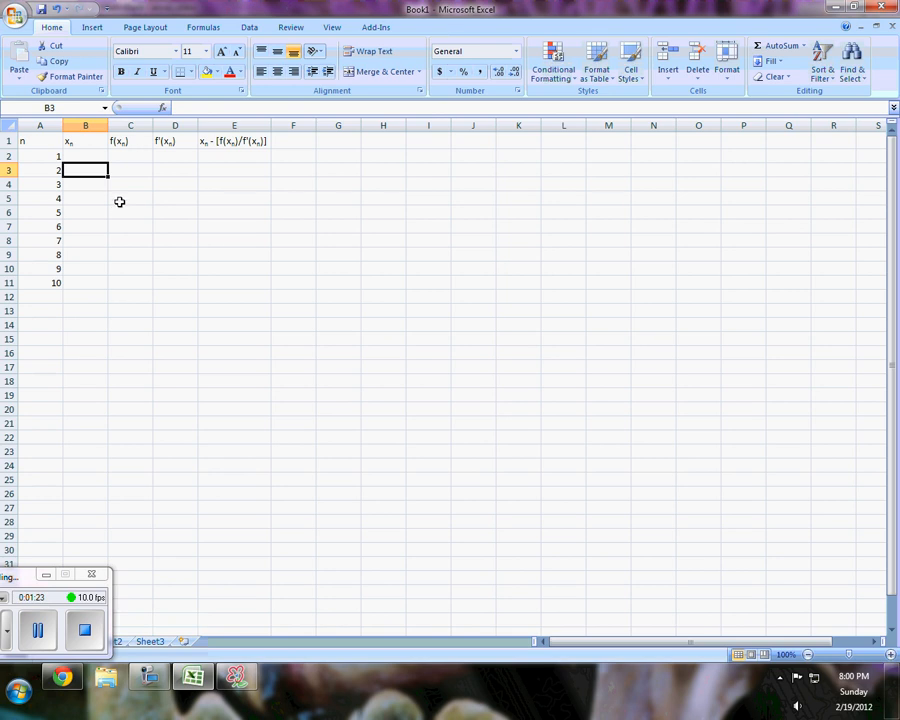
pyautogui.click(85, 155)
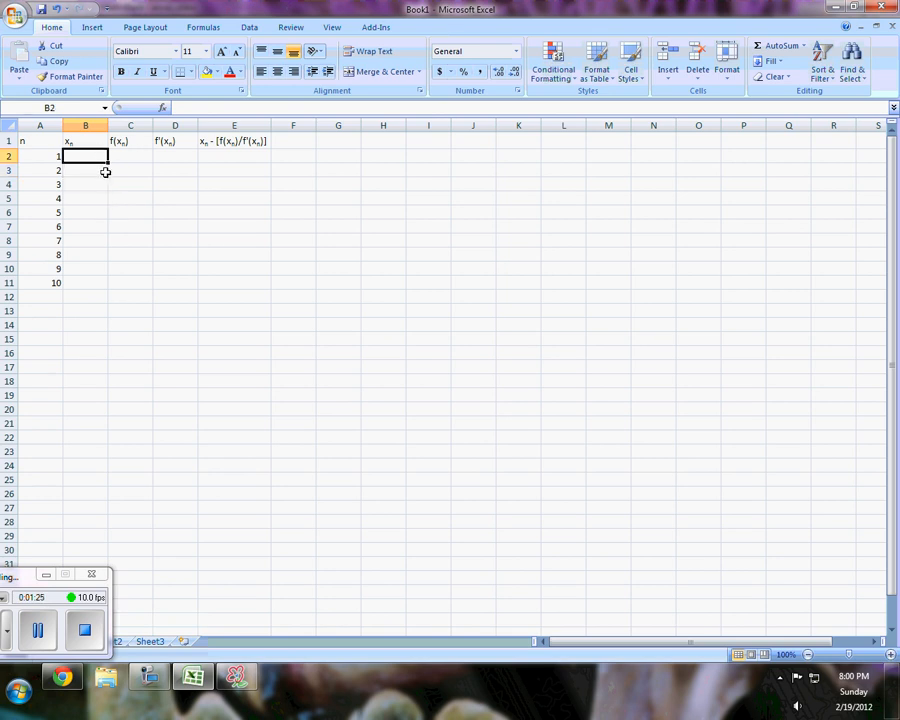
pyautogui.moveTo(247, 391)
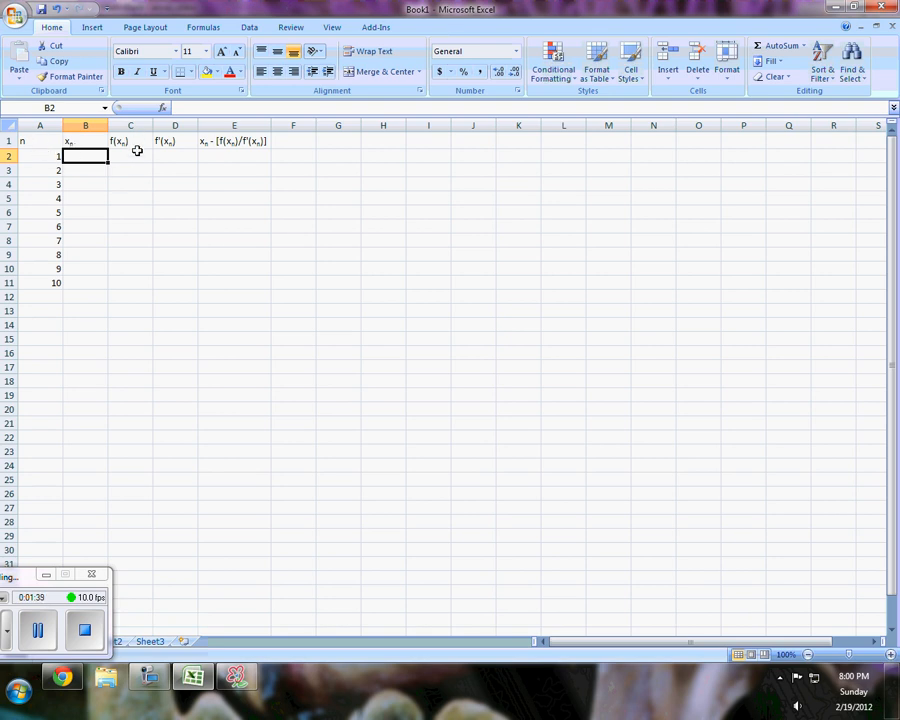
# Step: Enter =B2^3+B2-1 in C2 so f(xn) shows -1 while xn is blank
pyautogui.click(130, 156)
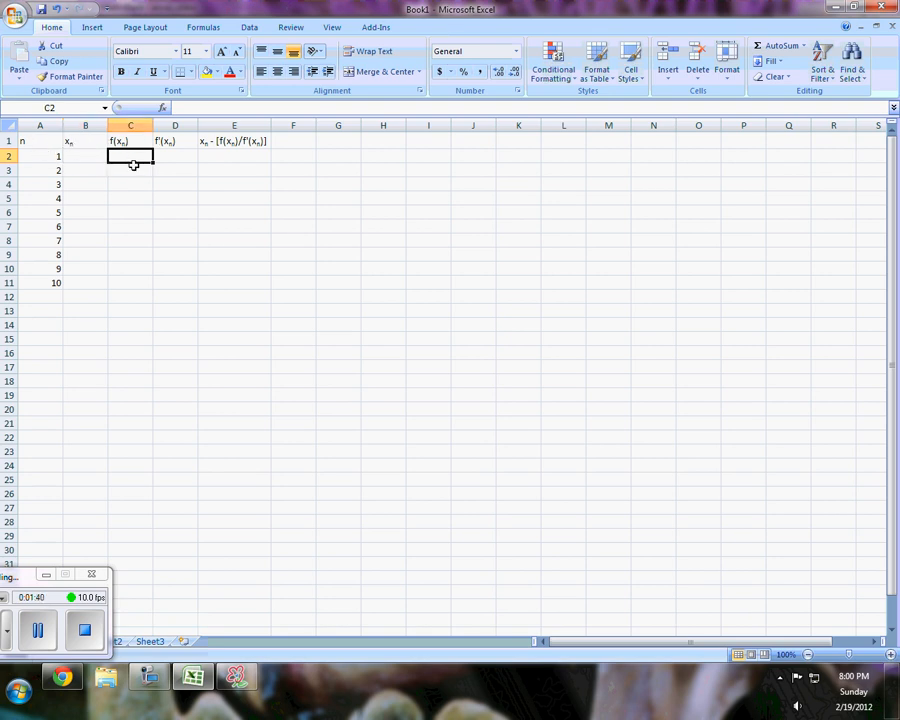
pyautogui.click(87, 157)
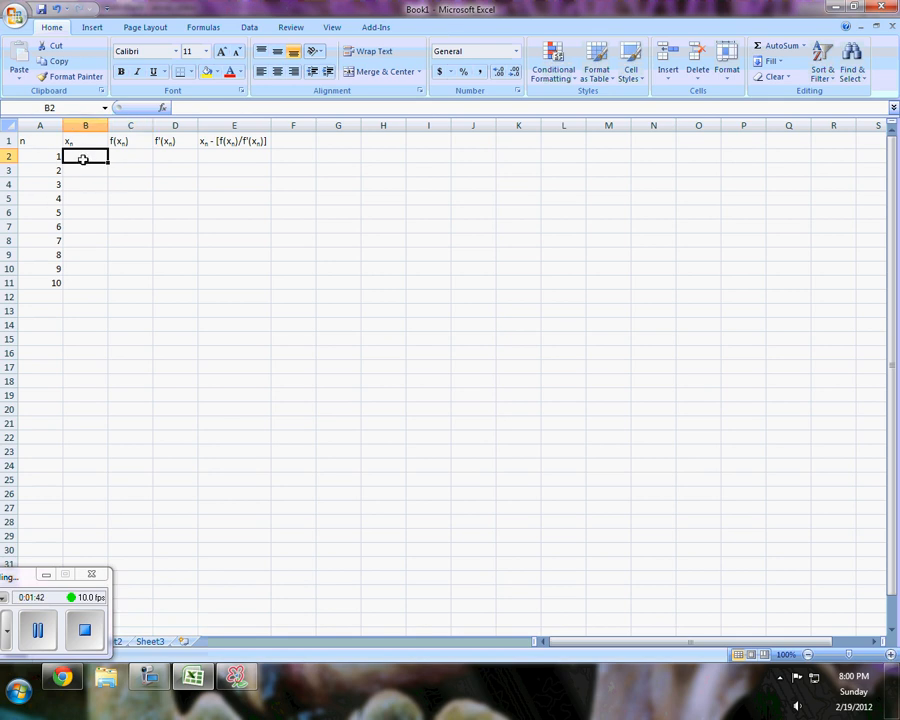
pyautogui.moveTo(133, 192)
pyautogui.write('=')
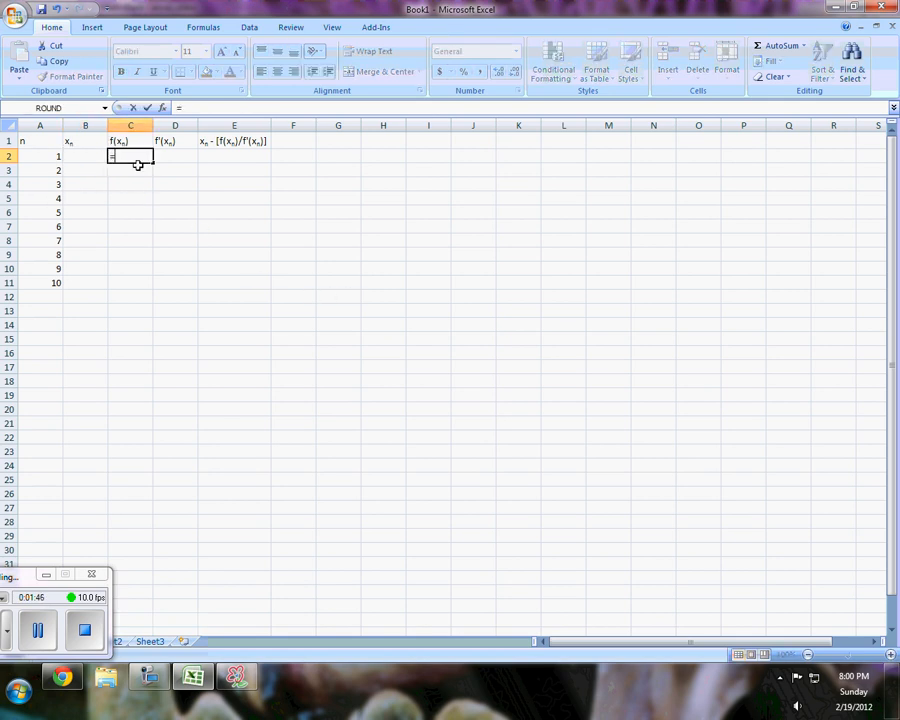
pyautogui.click(84, 158)
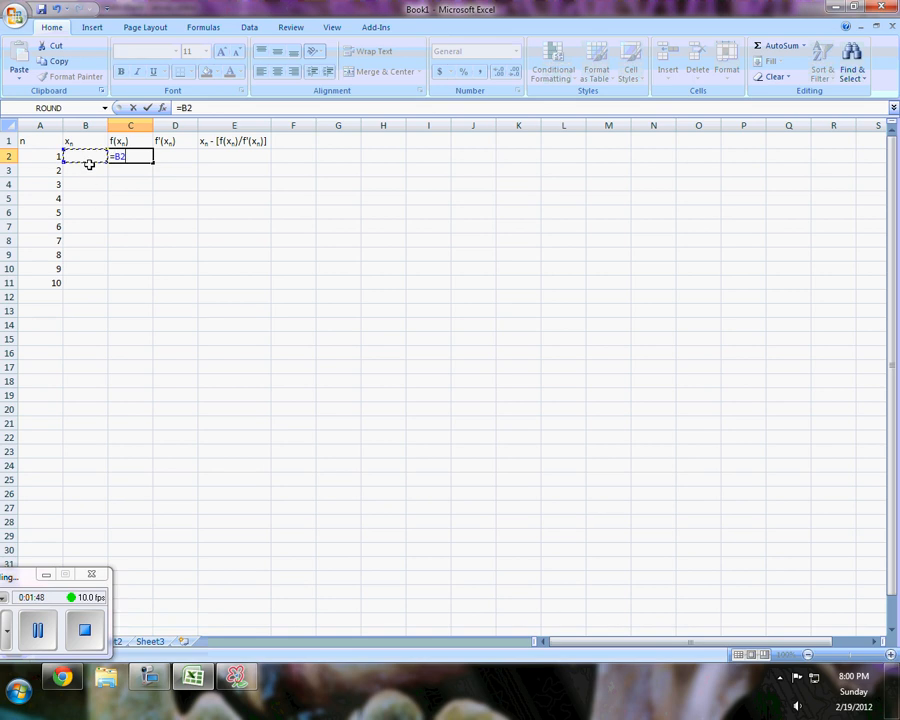
pyautogui.write('^3')
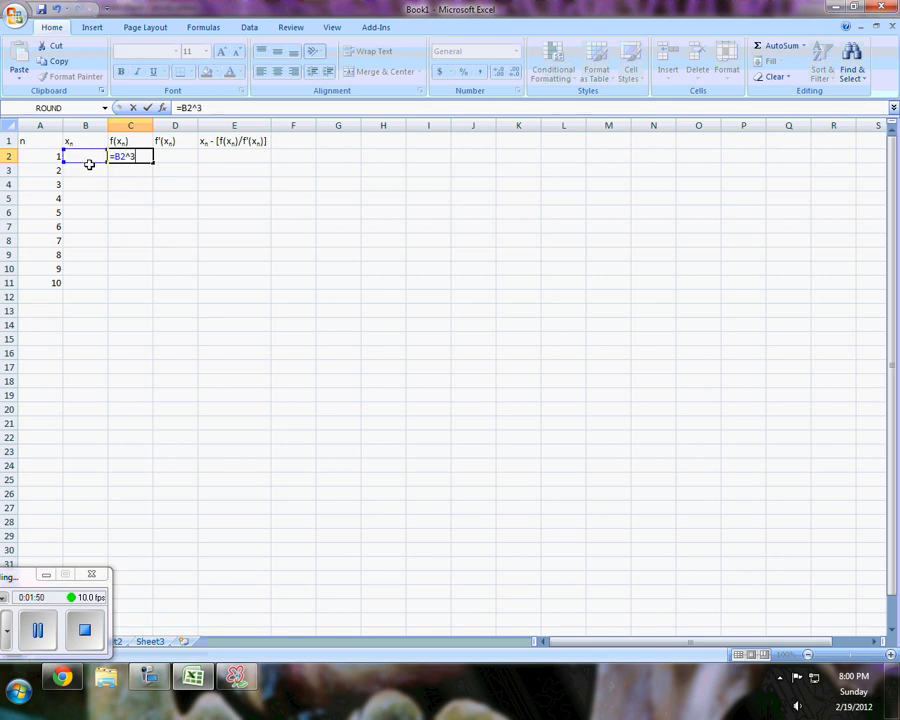
pyautogui.write('+')
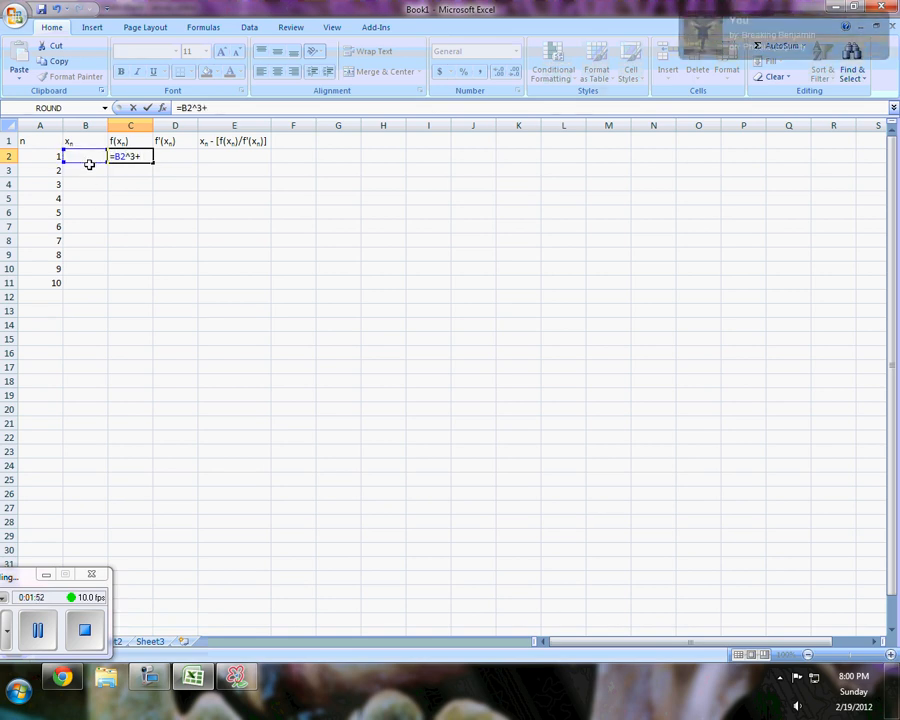
pyautogui.write('B2')
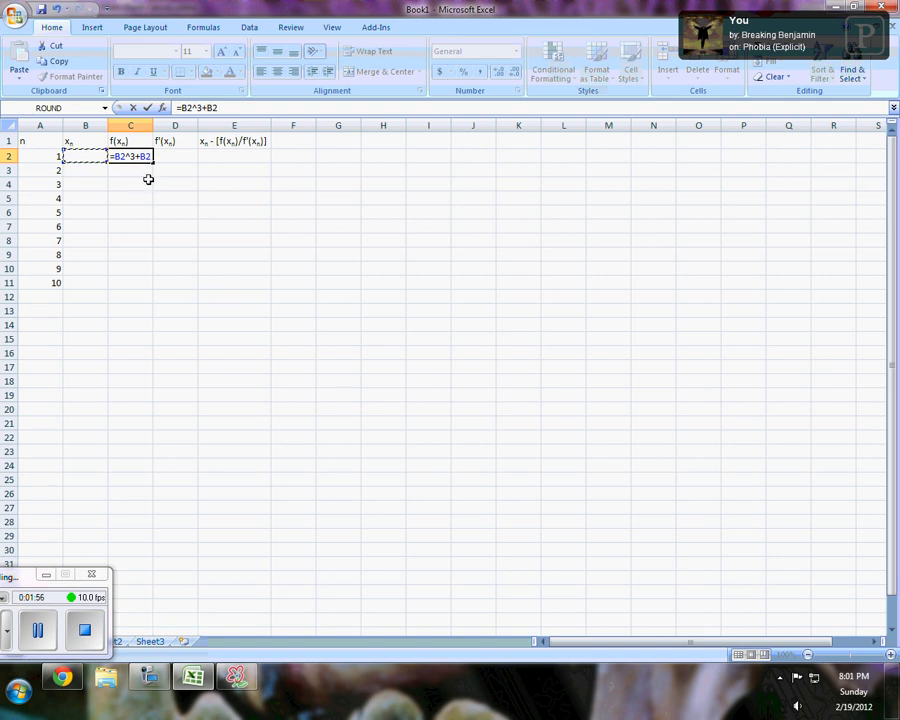
pyautogui.write('-1')
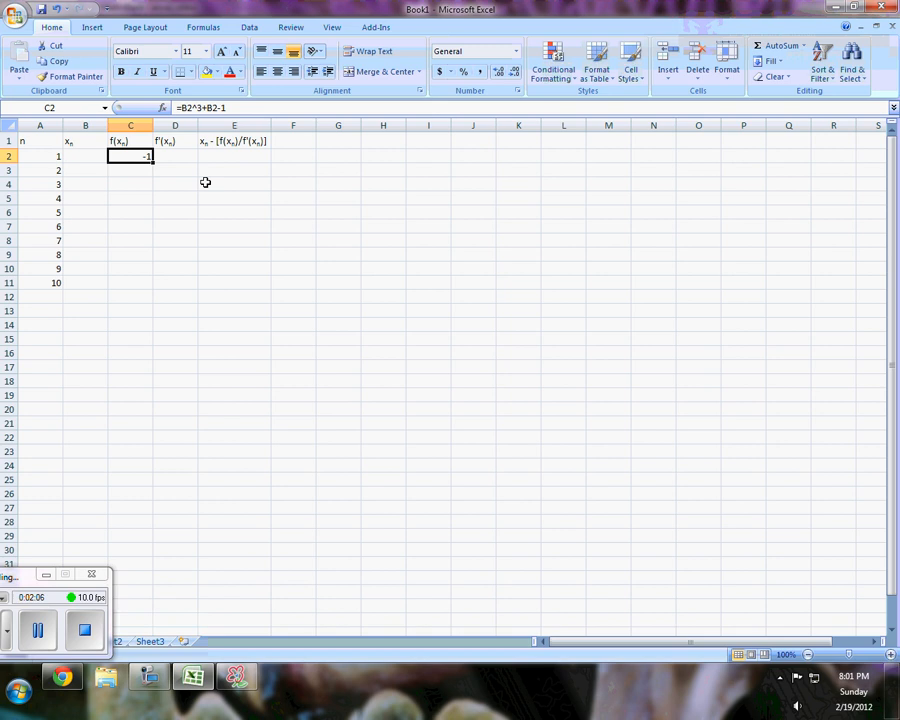
# Step: Handwrite f'(x) below the function on the SmoothDraw problem sheet
pyautogui.click(175, 156)
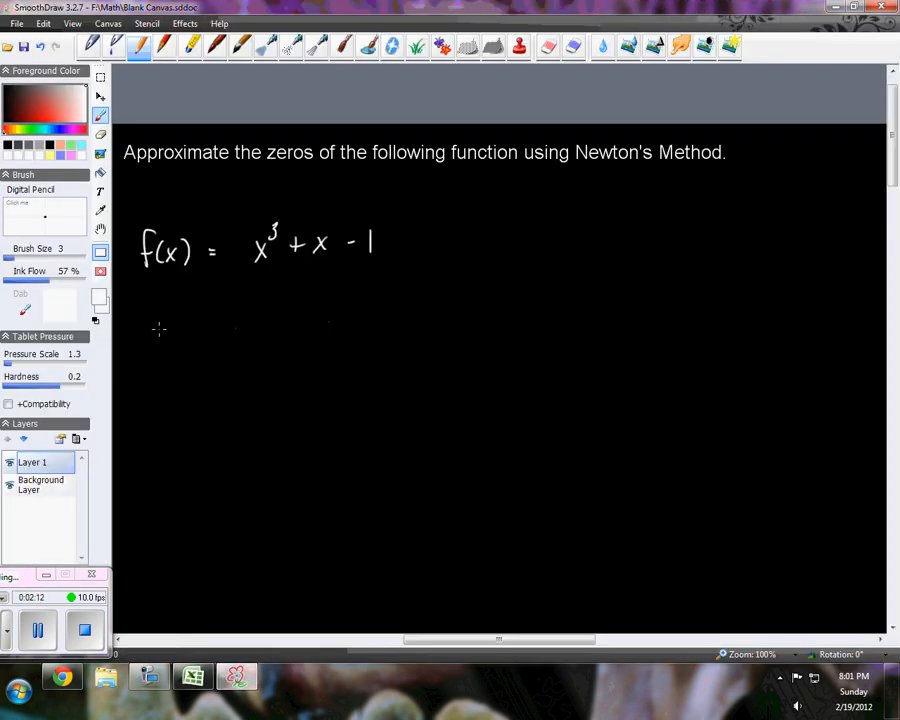
pyautogui.moveTo(150, 340); pyautogui.dragTo(215, 335)
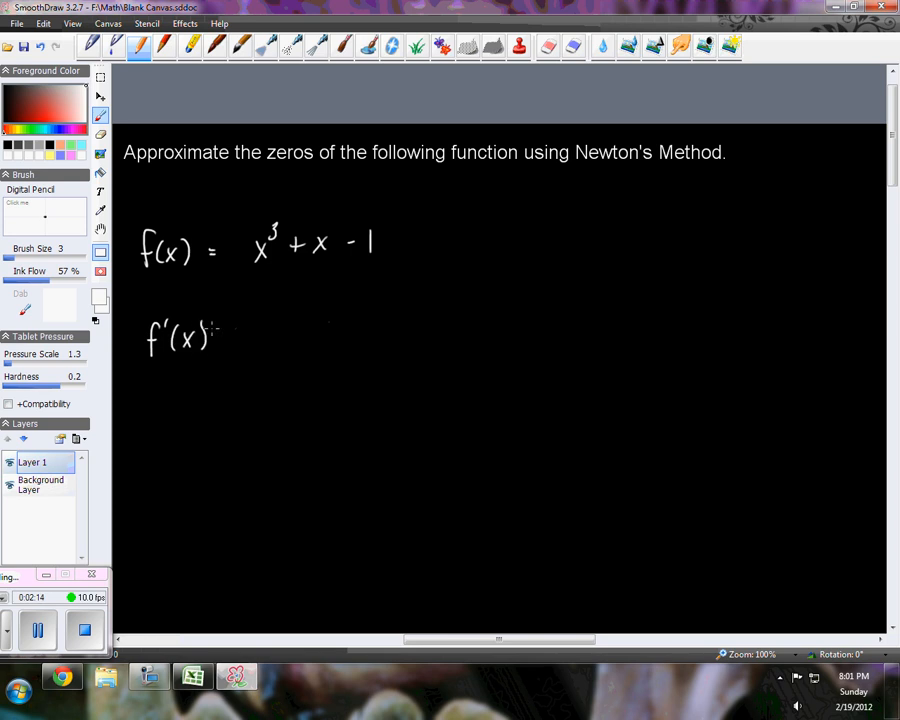
pyautogui.moveTo(225, 335); pyautogui.dragTo(290, 335)
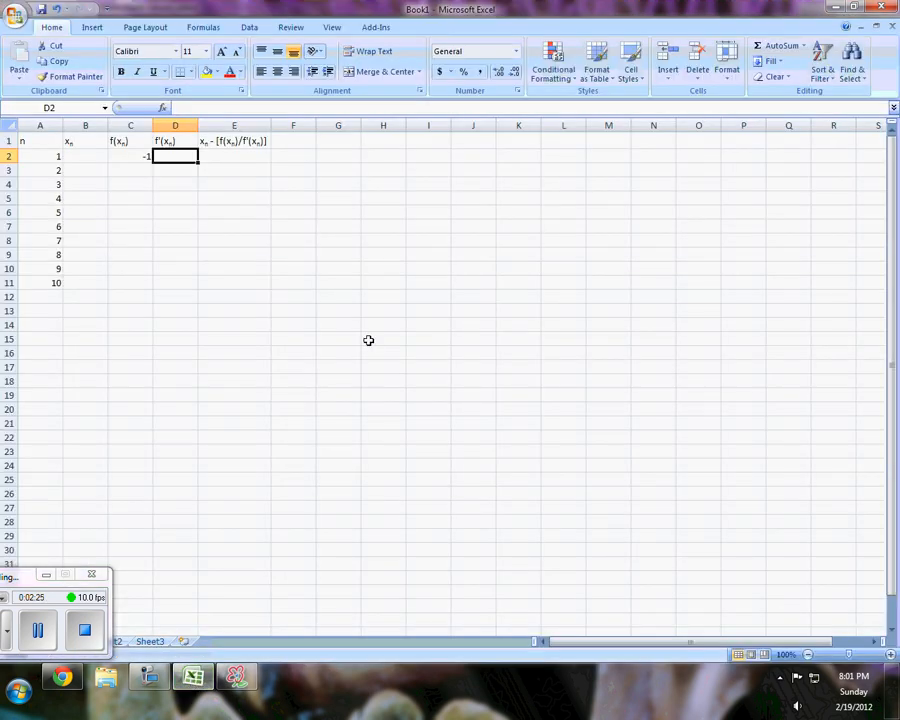
# Step: Enter the derivative formula =3*B2^2+1 in D2, showing 1
pyautogui.write('3*')
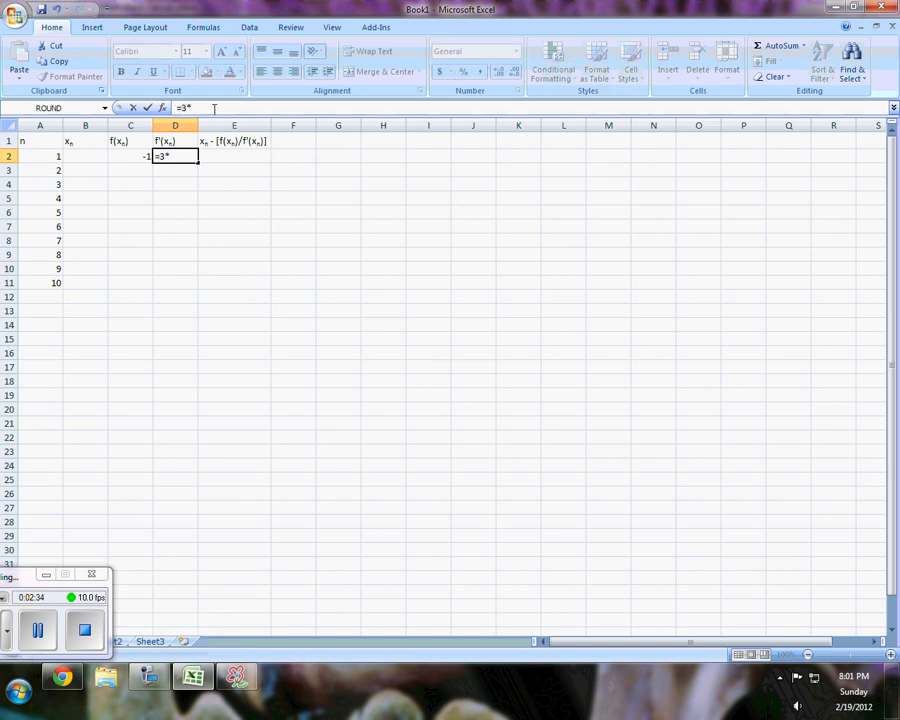
pyautogui.click(88, 156)
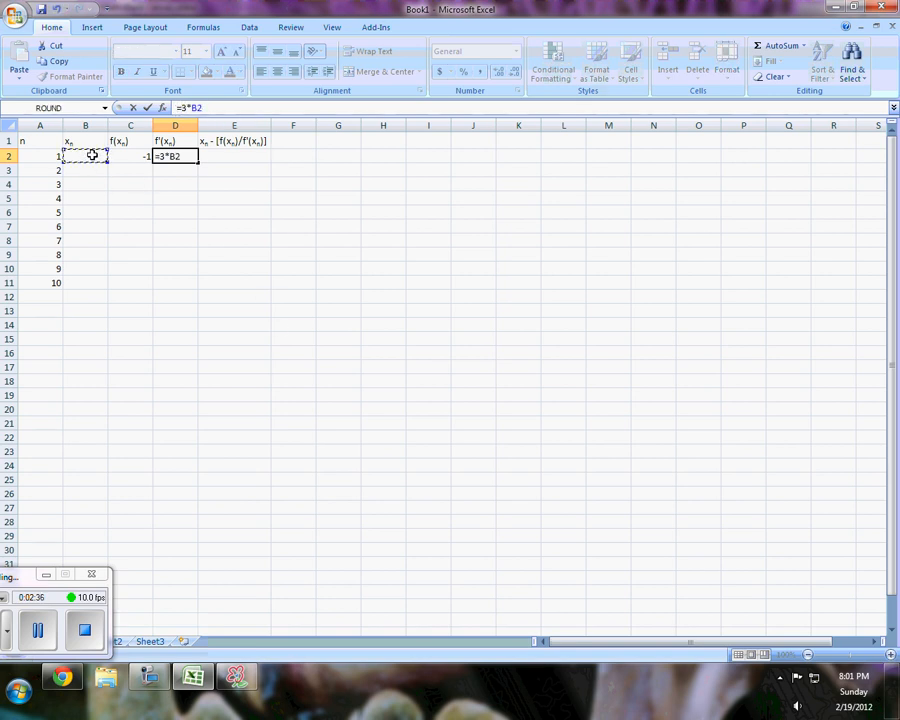
pyautogui.write('^2')
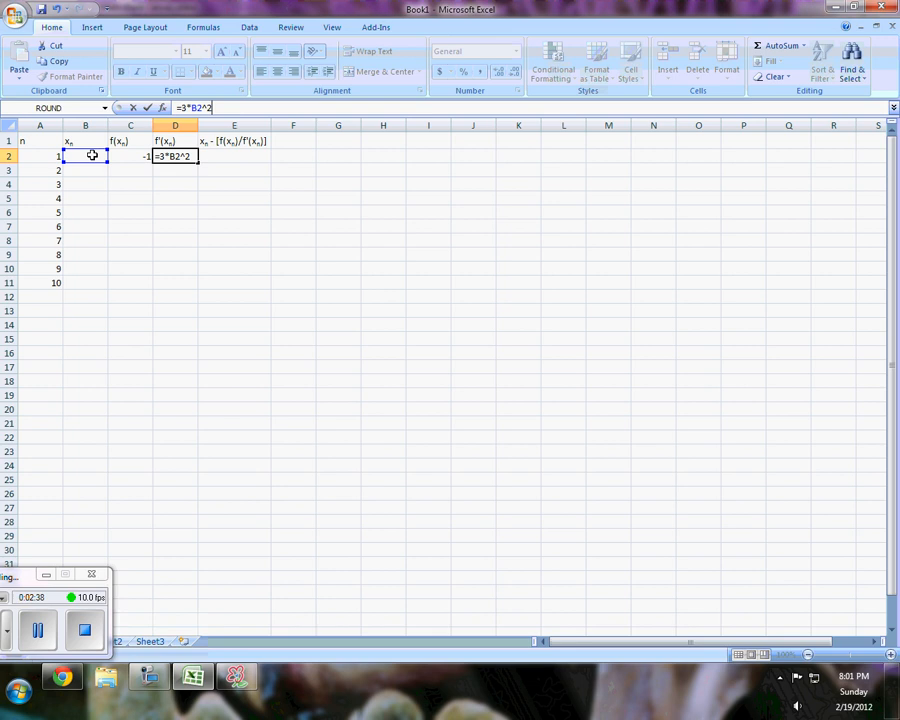
pyautogui.write('+1')
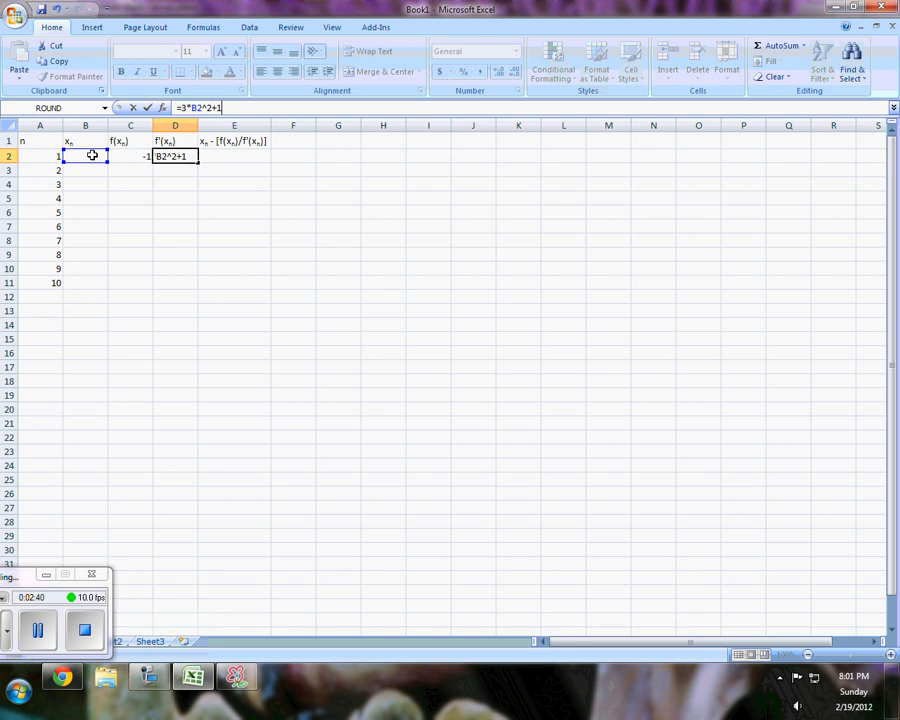
pyautogui.press('Enter')
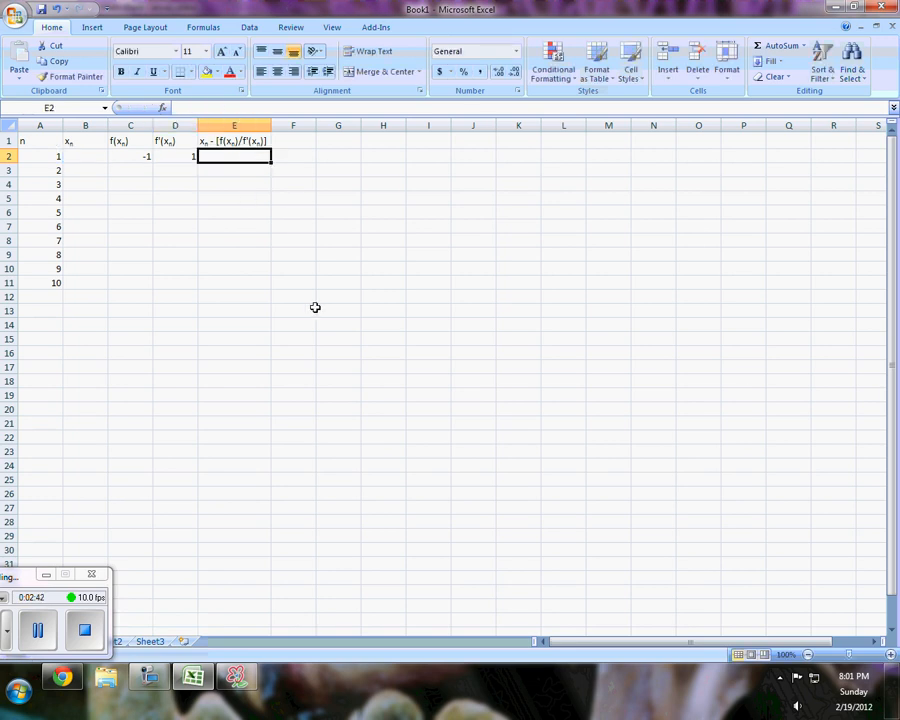
# Step: Enter the Newton update =B2-(C2/D2) in E2, showing 1
pyautogui.write('=')
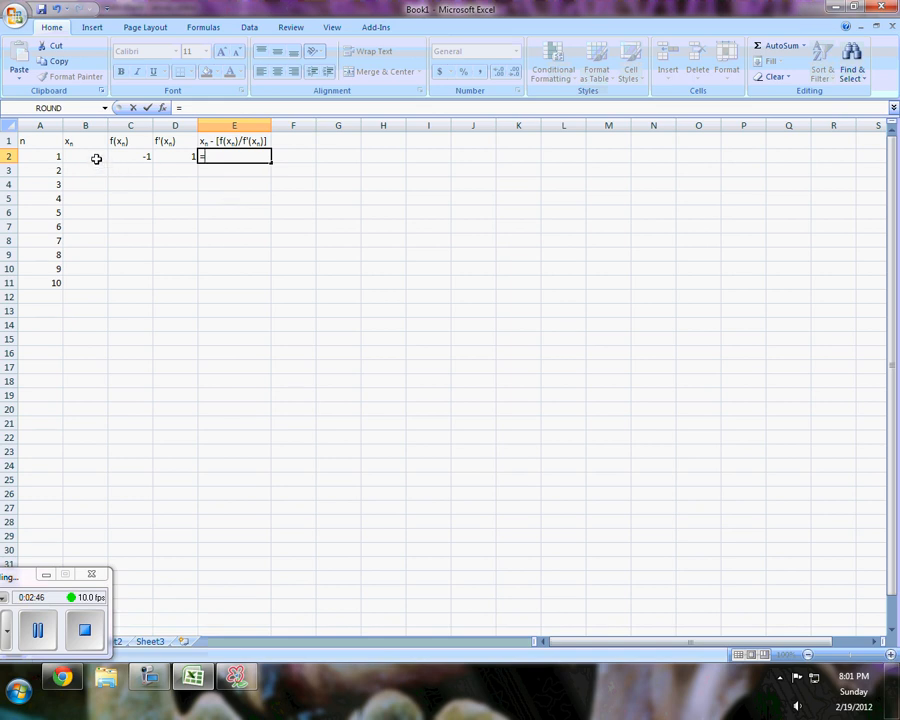
pyautogui.click(82, 156)
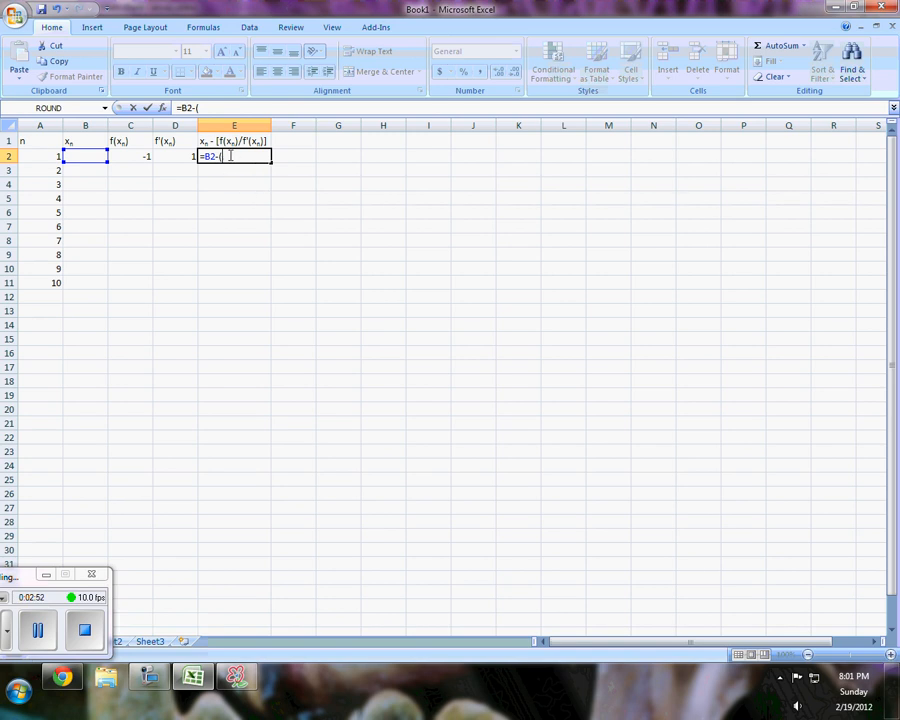
pyautogui.click(130, 158)
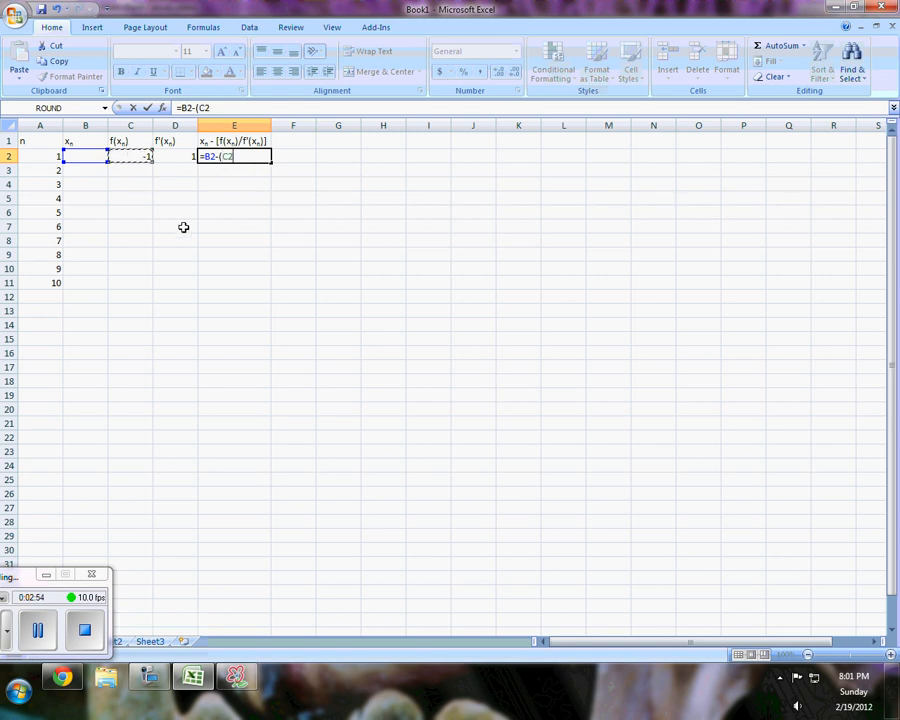
pyautogui.write('/D2)')
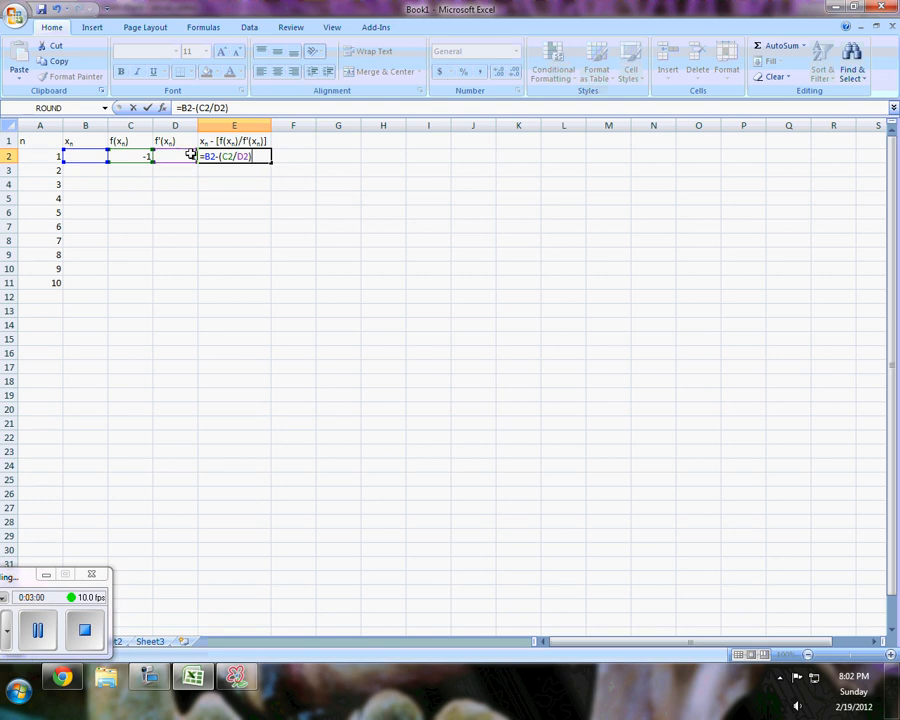
pyautogui.press('Enter')
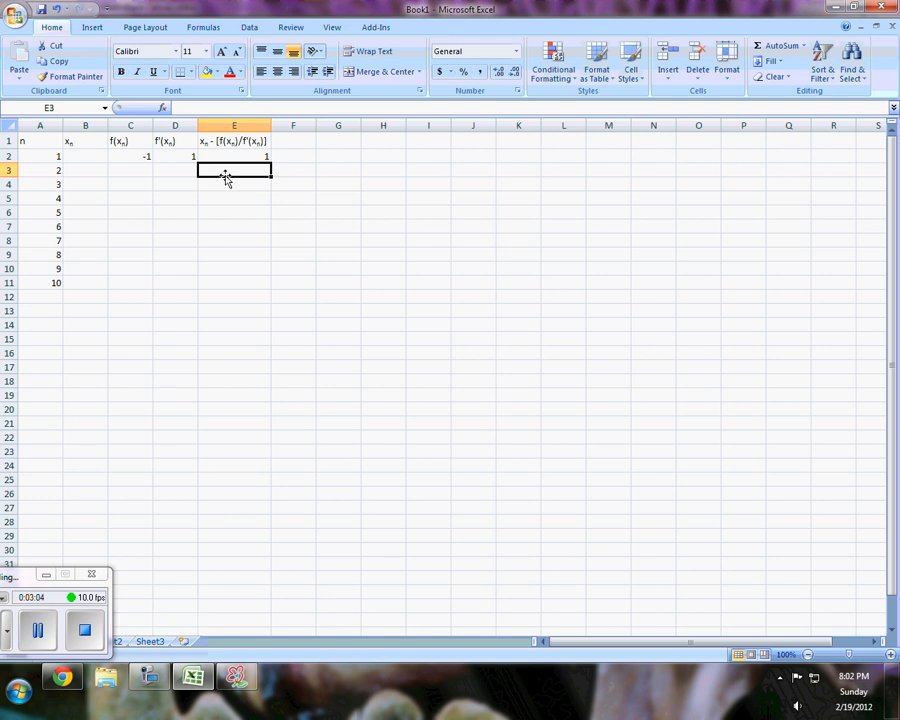
# Step: Link B3 to the previous estimate with =E2
pyautogui.click(234, 156)
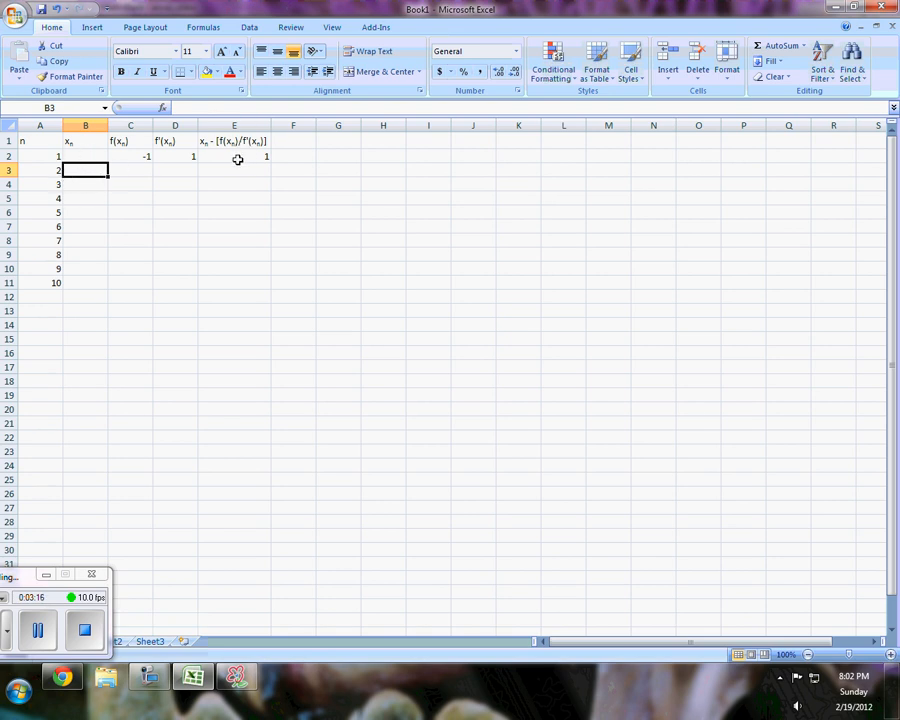
pyautogui.moveTo(209, 171)
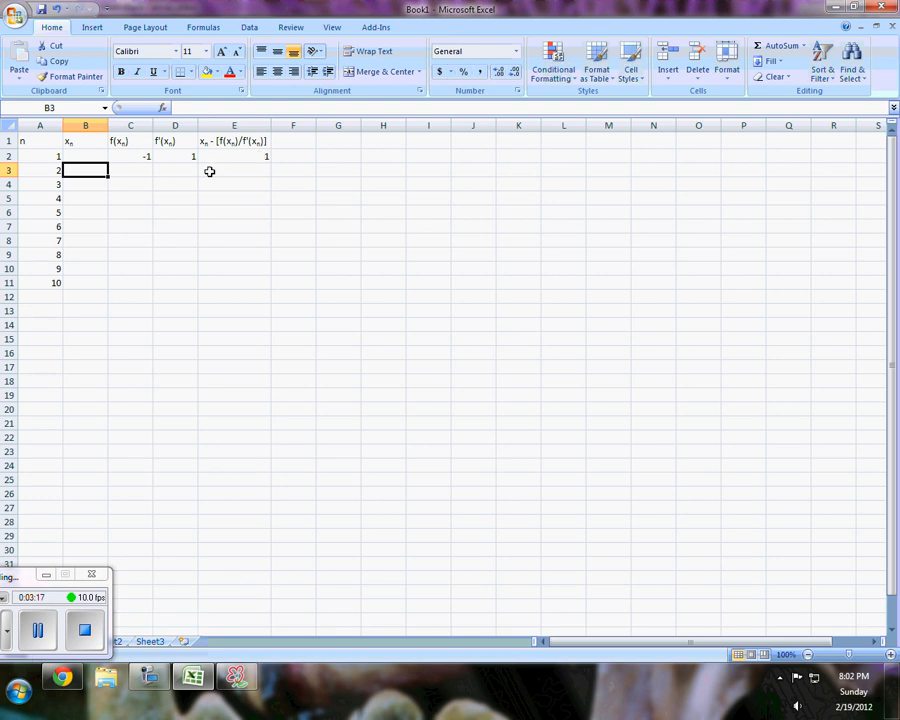
pyautogui.write('=E2')
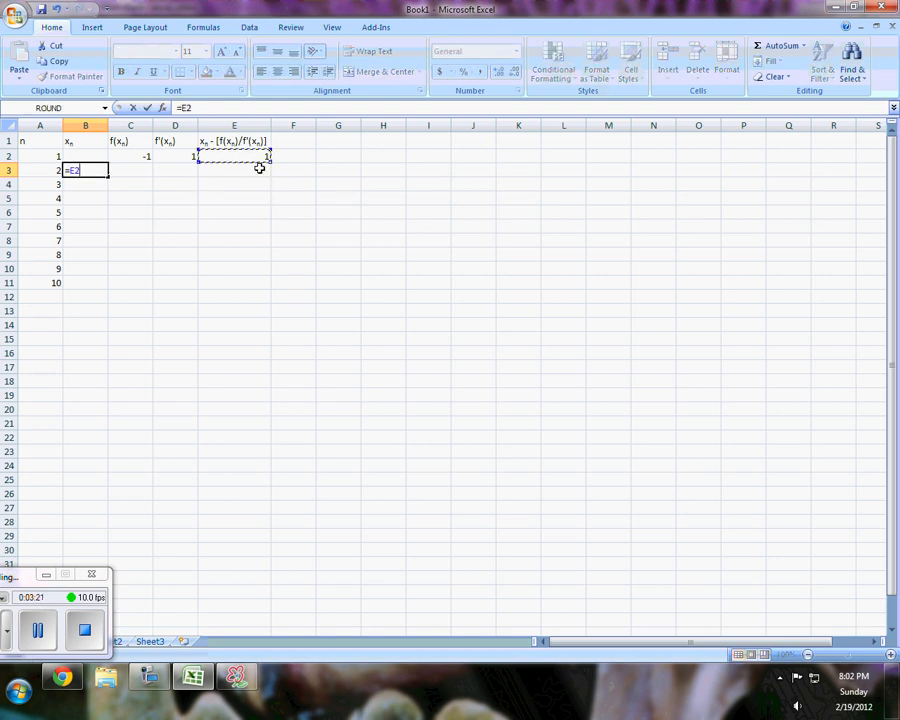
pyautogui.moveTo(327, 335)
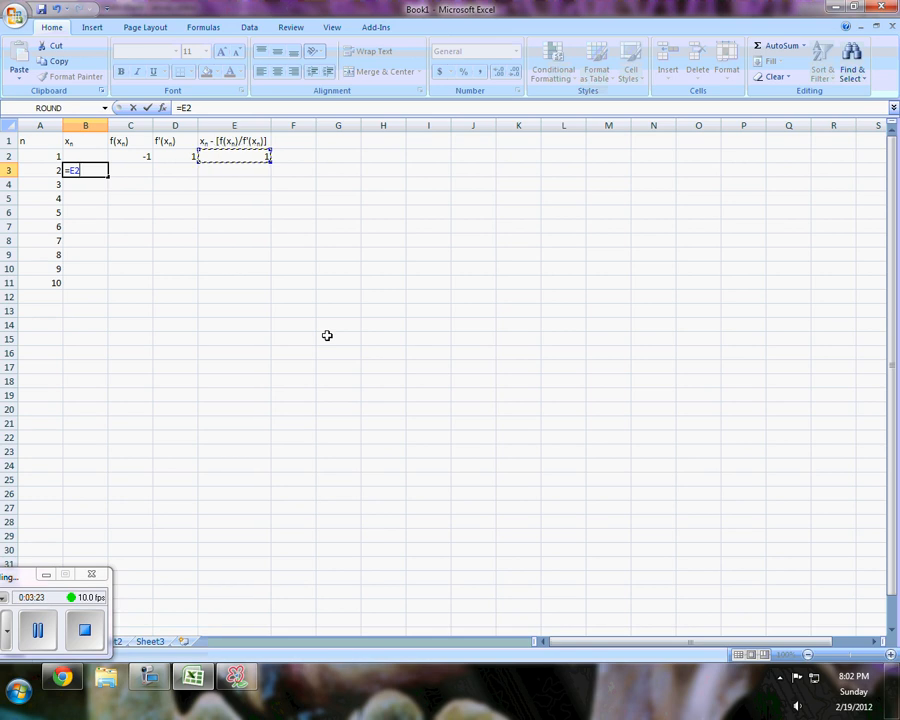
pyautogui.press('Enter')
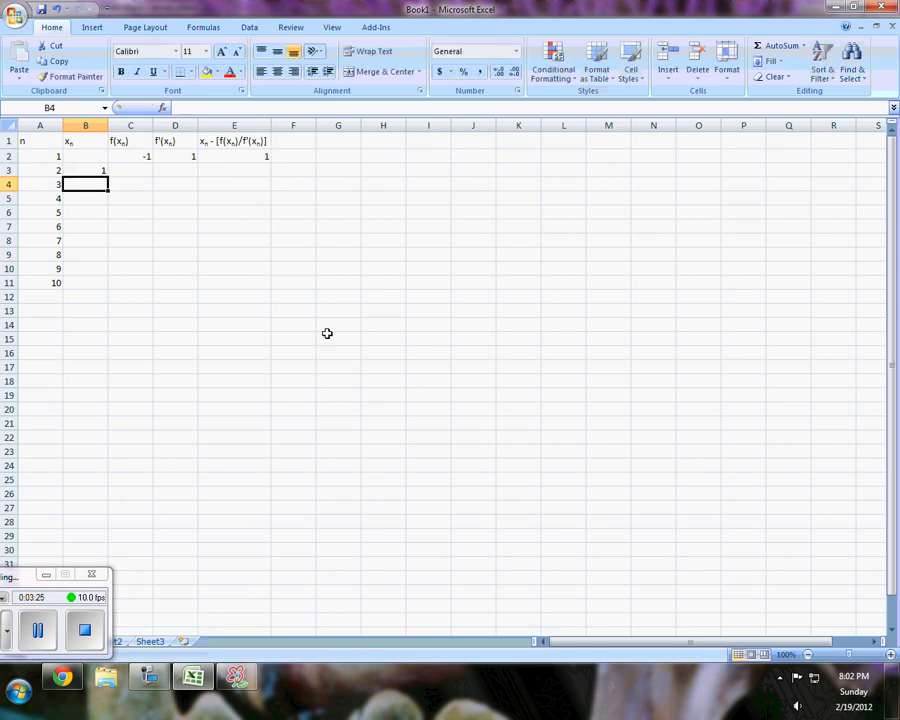
# Step: Fill the C2:E2 formulas down through row 11 so the table converges to 0.682327804
pyautogui.click(133, 156)
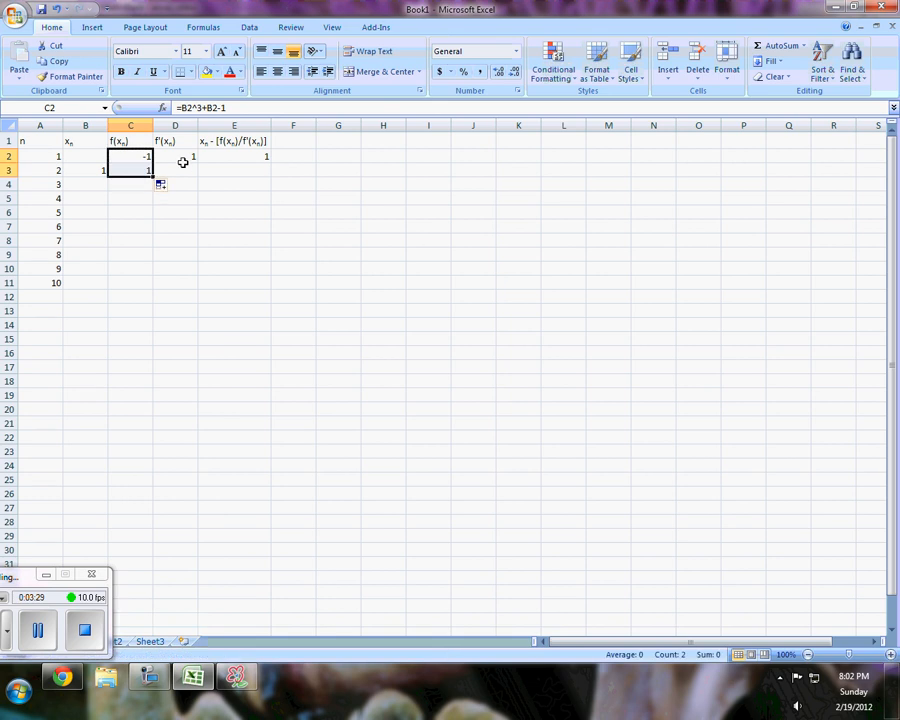
pyautogui.click(174, 156)
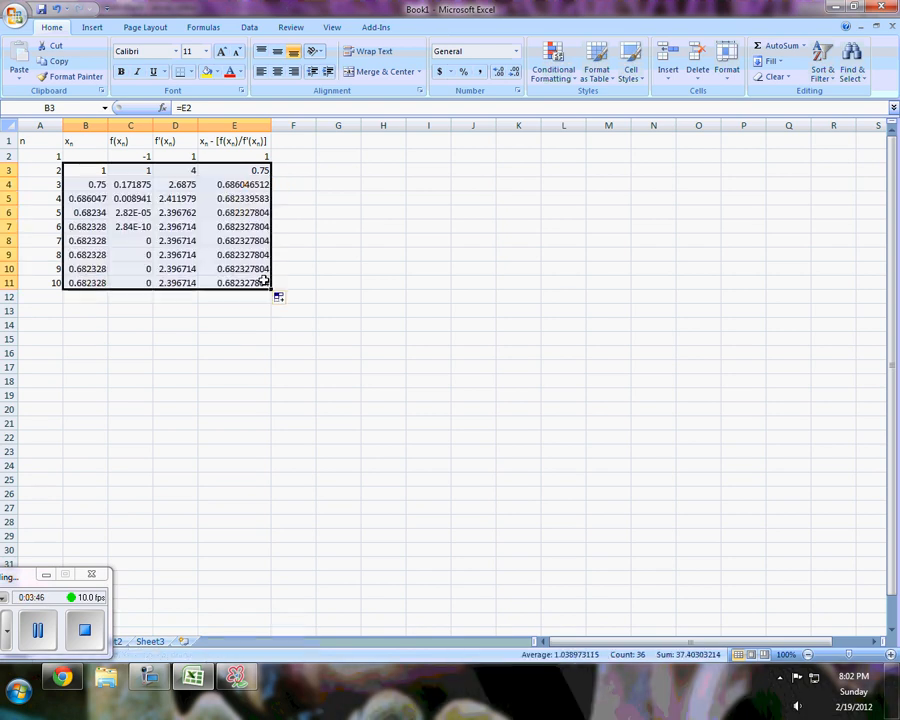
pyautogui.moveTo(296, 299)
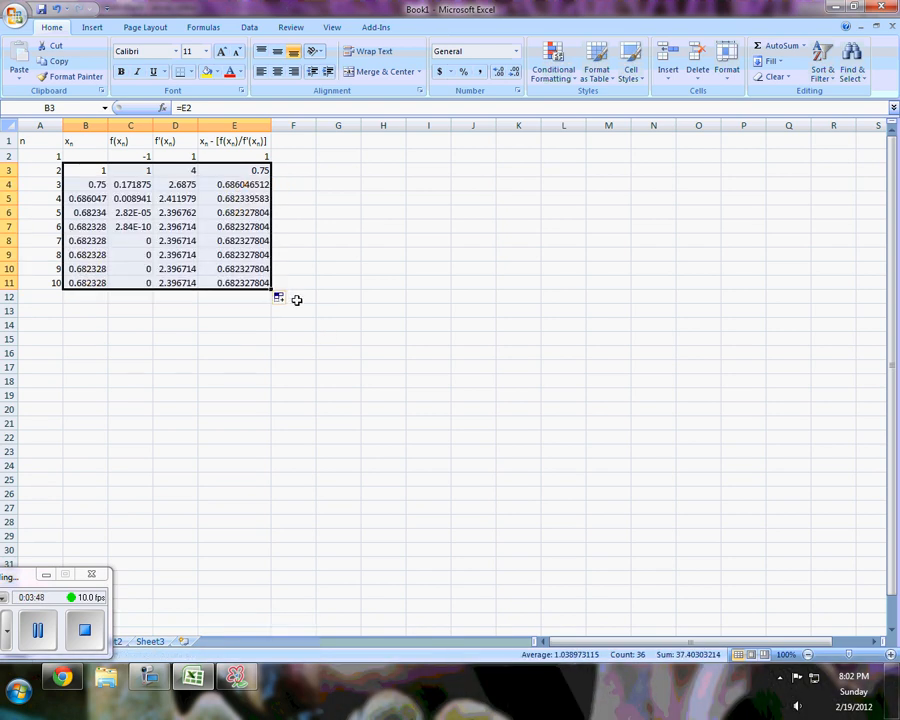
pyautogui.click(88, 168)
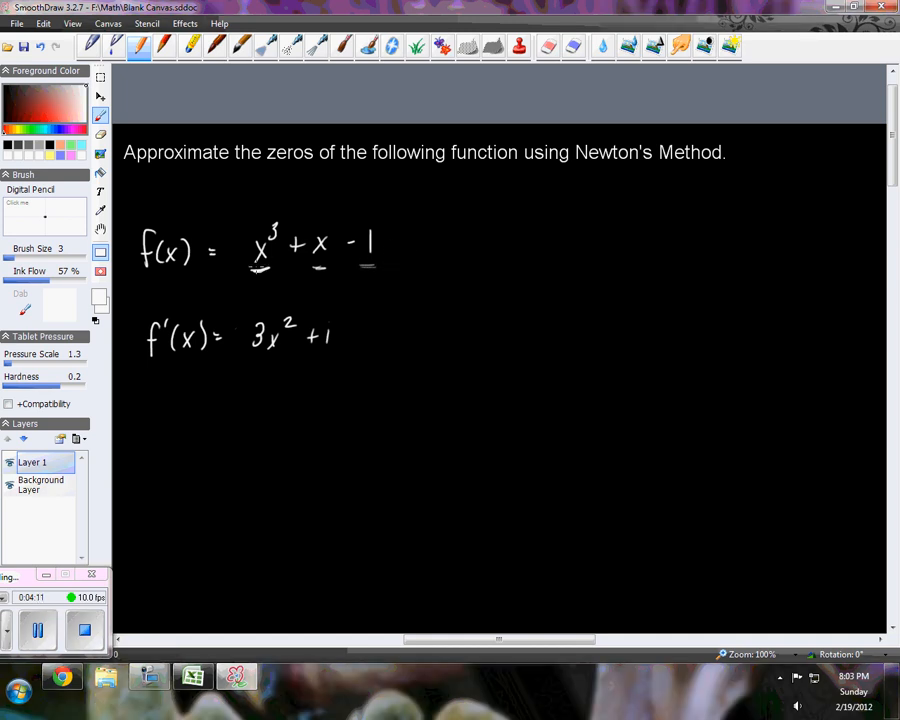
pyautogui.moveTo(413, 289)
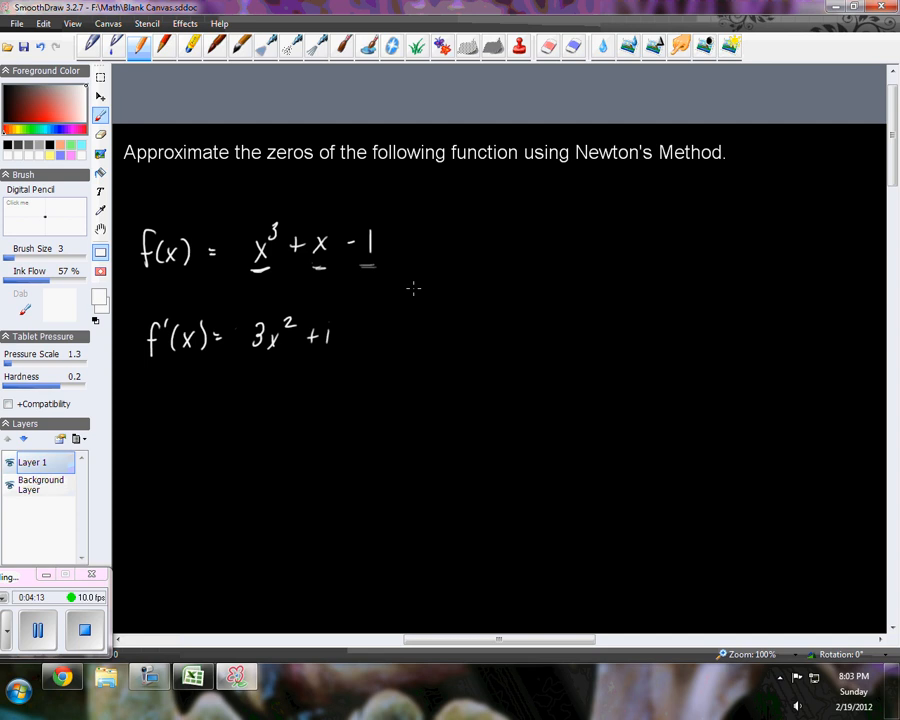
pyautogui.moveTo(272, 616)
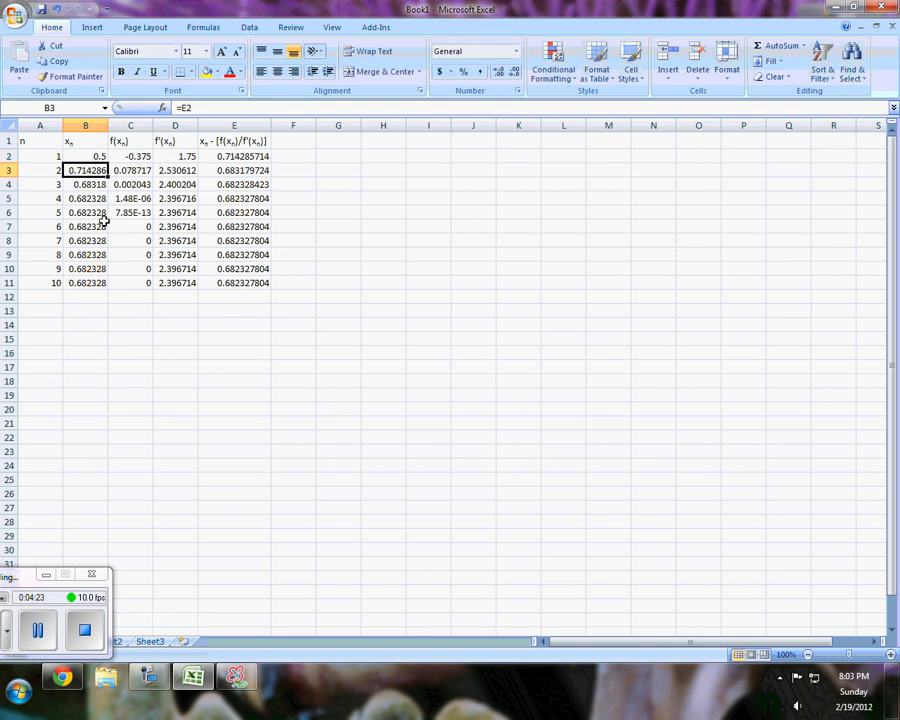
pyautogui.moveTo(366, 255)
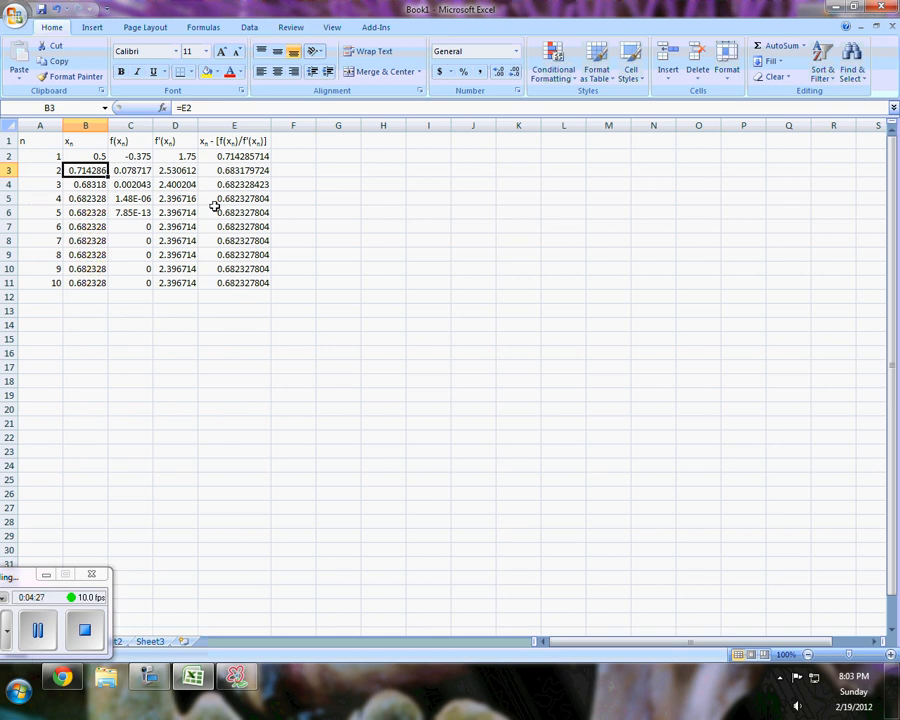
pyautogui.moveTo(191, 210)
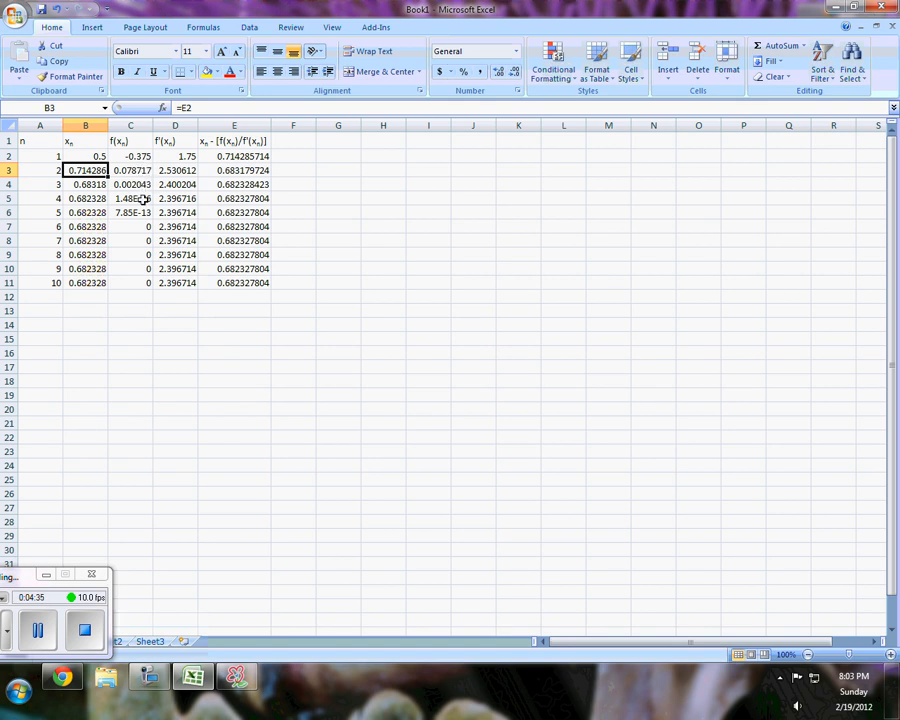
# Step: Check the f(x), derivative and update formulas in C7, D2 and E2
pyautogui.click(130, 240)
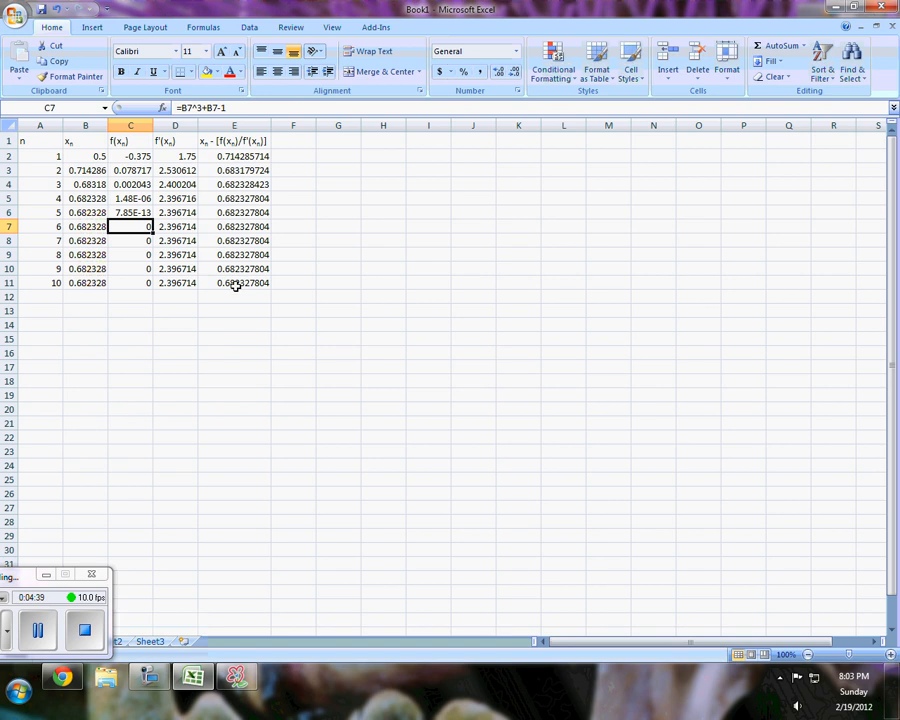
pyautogui.moveTo(229, 293)
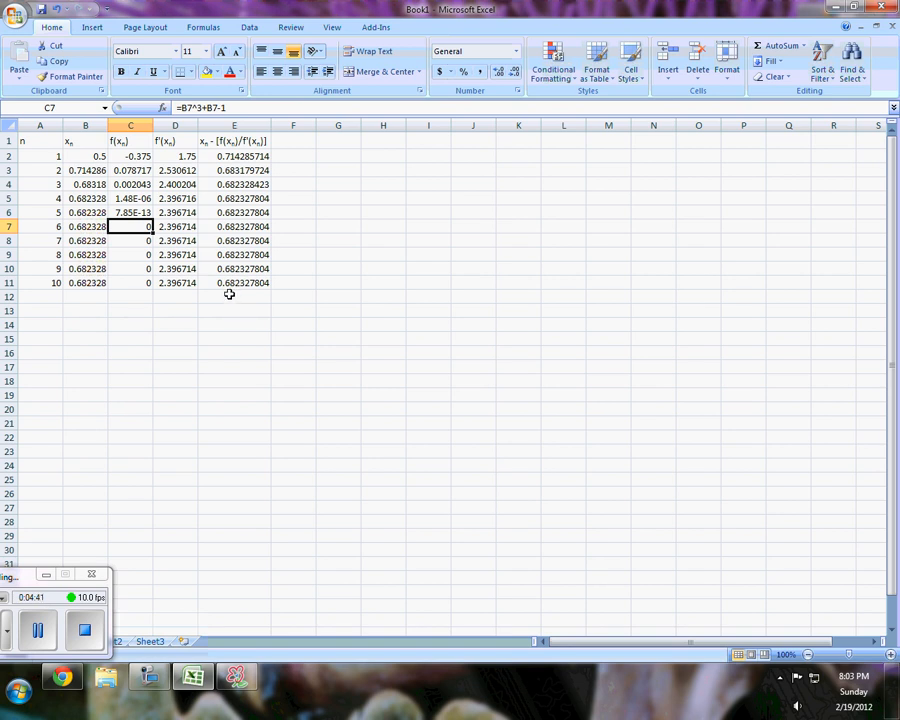
pyautogui.moveTo(225, 296)
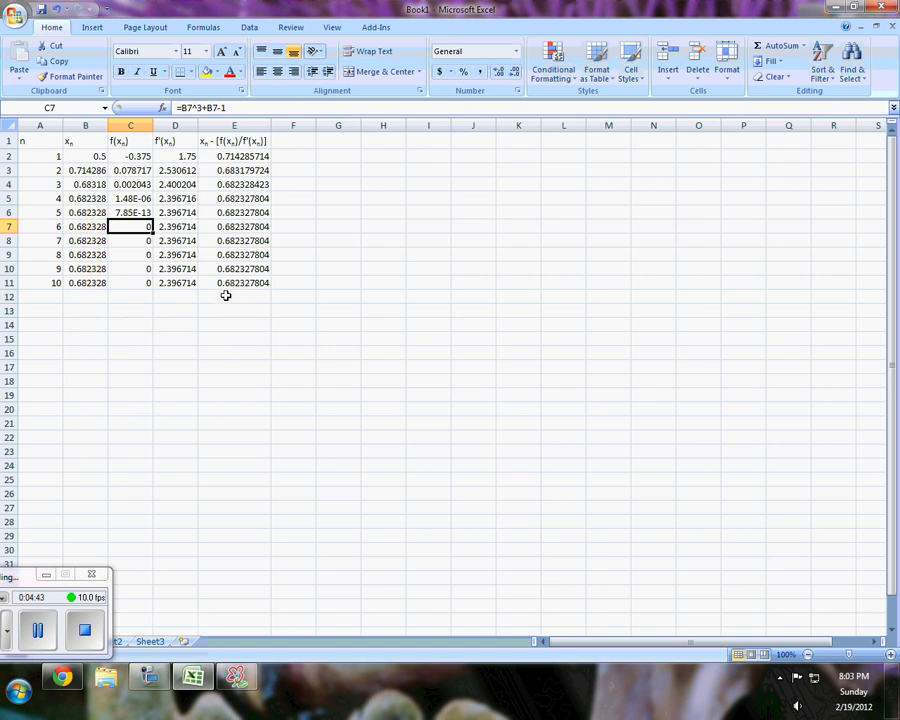
pyautogui.moveTo(159, 320)
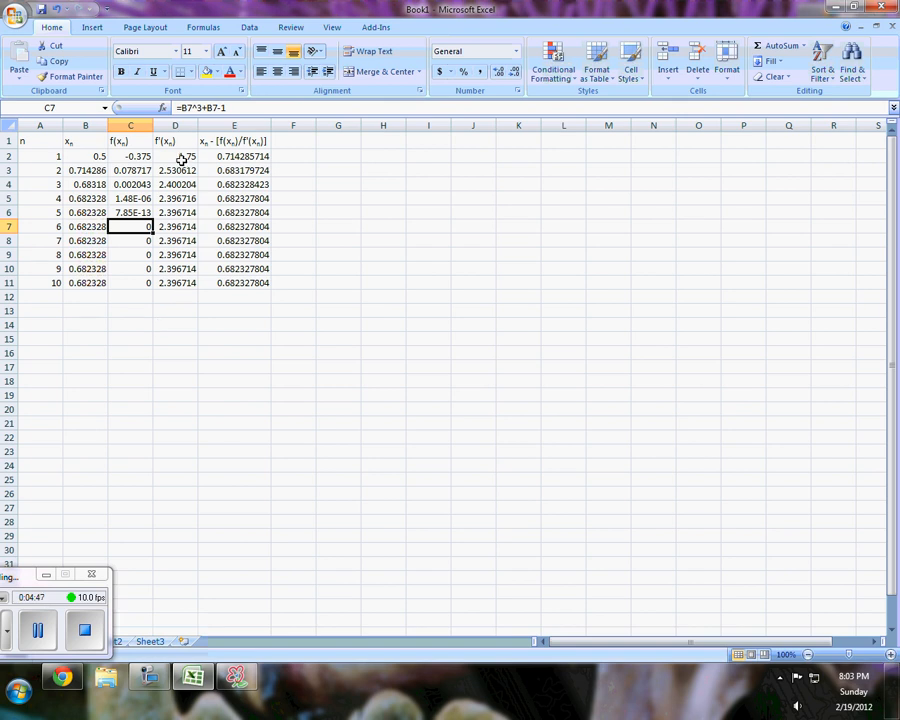
pyautogui.click(188, 155)
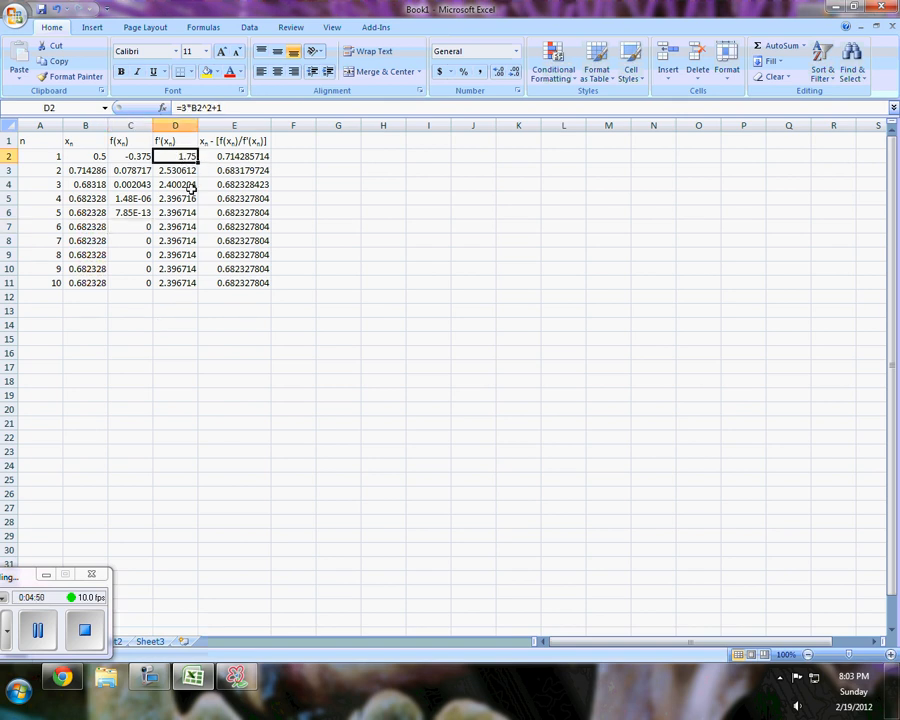
pyautogui.moveTo(189, 212)
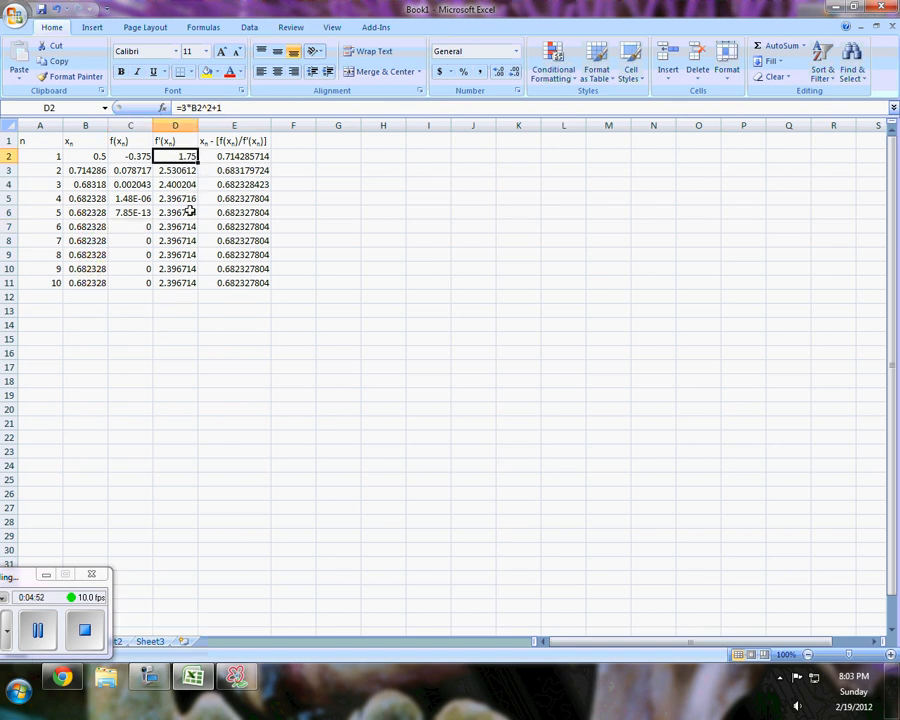
pyautogui.moveTo(297, 325)
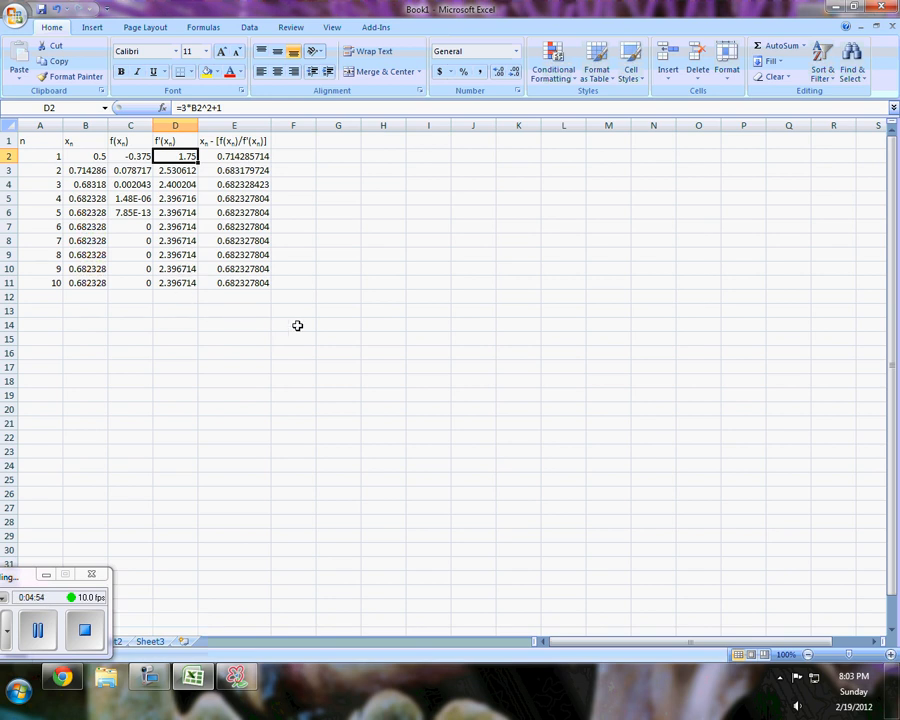
pyautogui.click(234, 156)
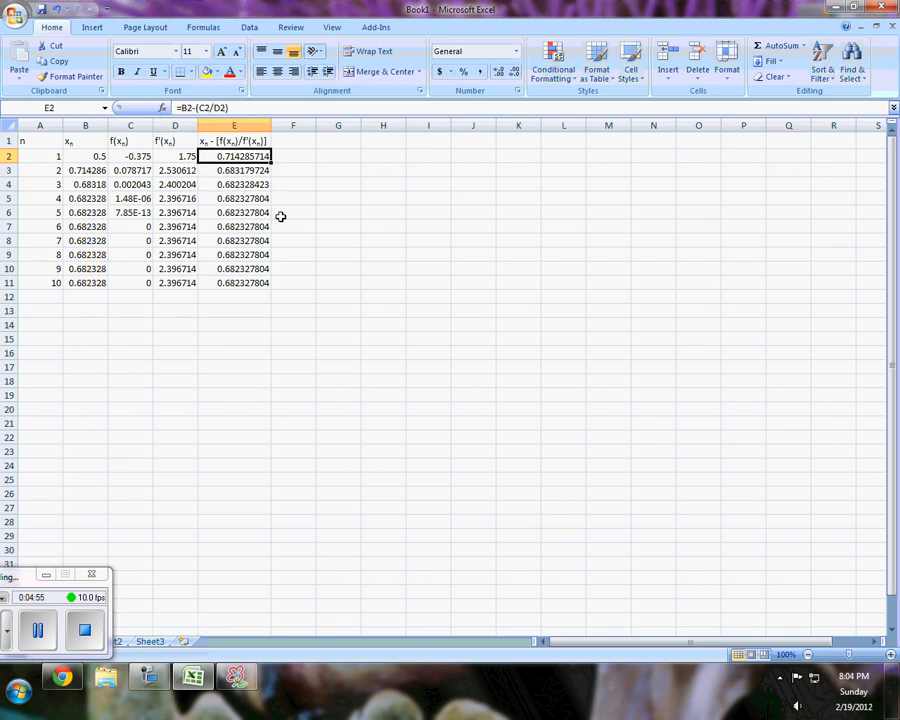
pyautogui.moveTo(226, 172)
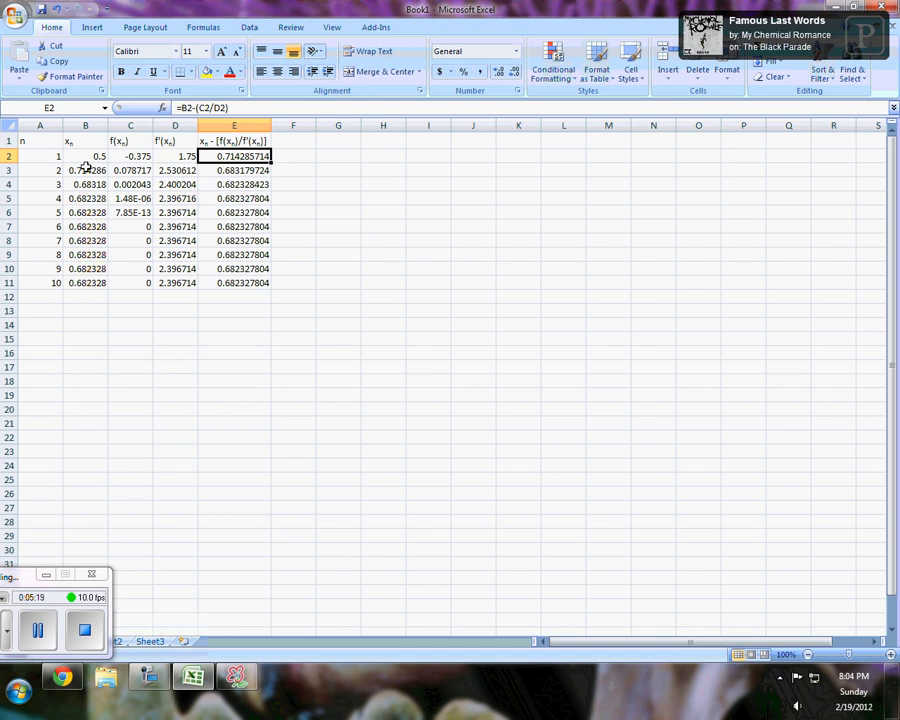
# Step: Widen the x_n column so estimates like 0.682327804 show in full
pyautogui.click(85, 140)
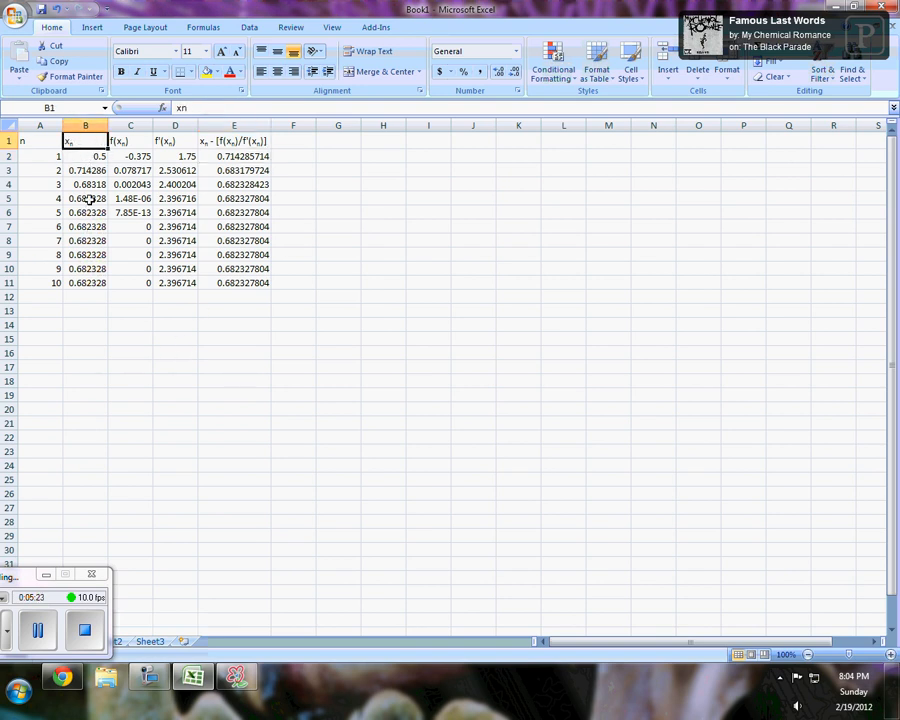
pyautogui.click(85, 268)
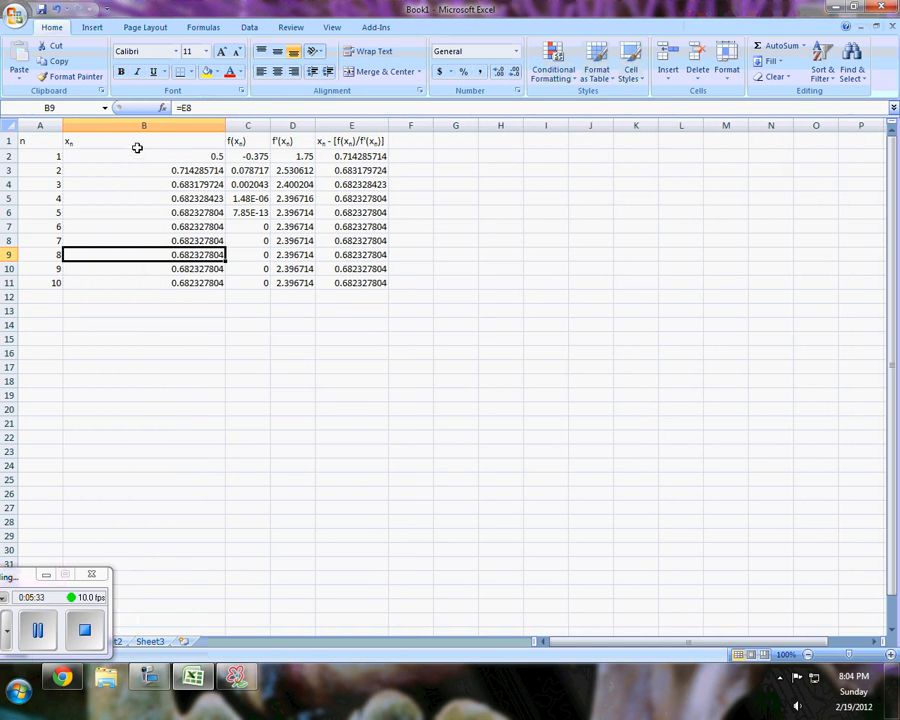
# Step: Format column B as Number with 30 decimal places to show estimates at full precision
pyautogui.rightClick(143, 127)
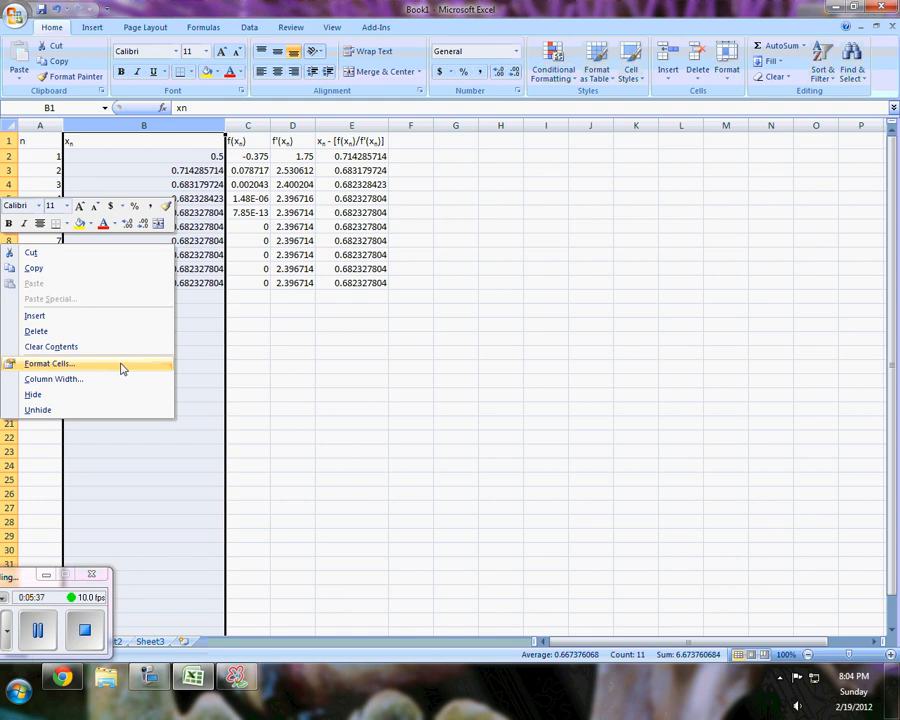
pyautogui.click(53, 363)
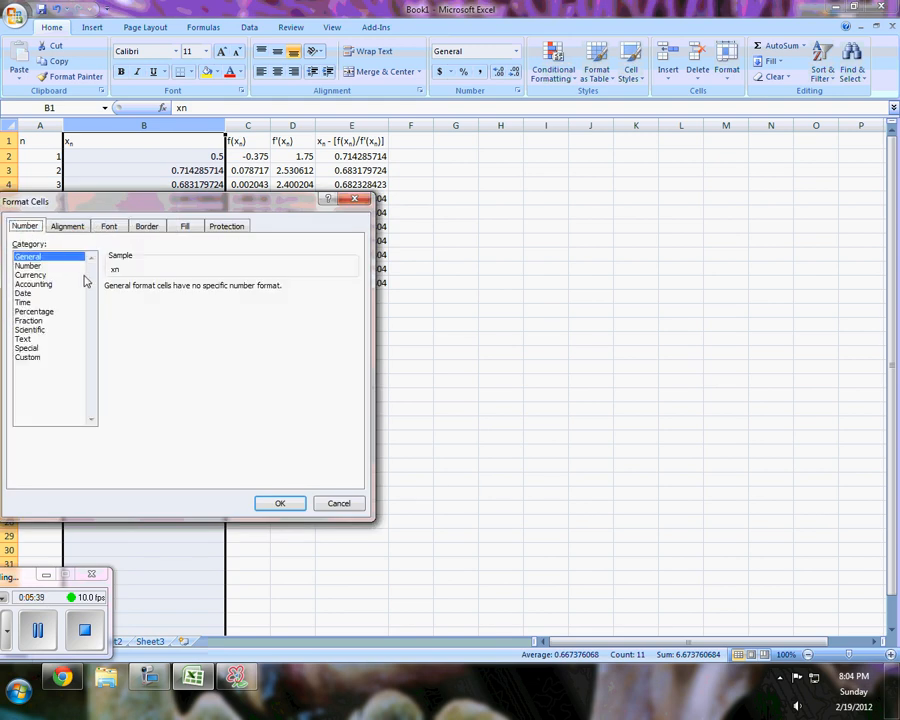
pyautogui.click(29, 265)
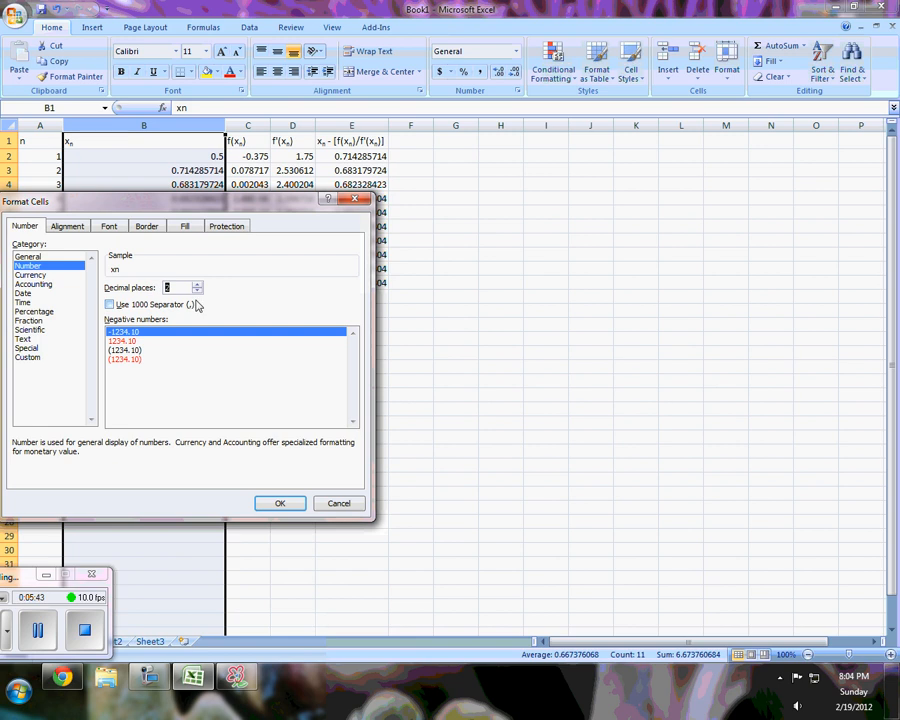
pyautogui.click(197, 284)
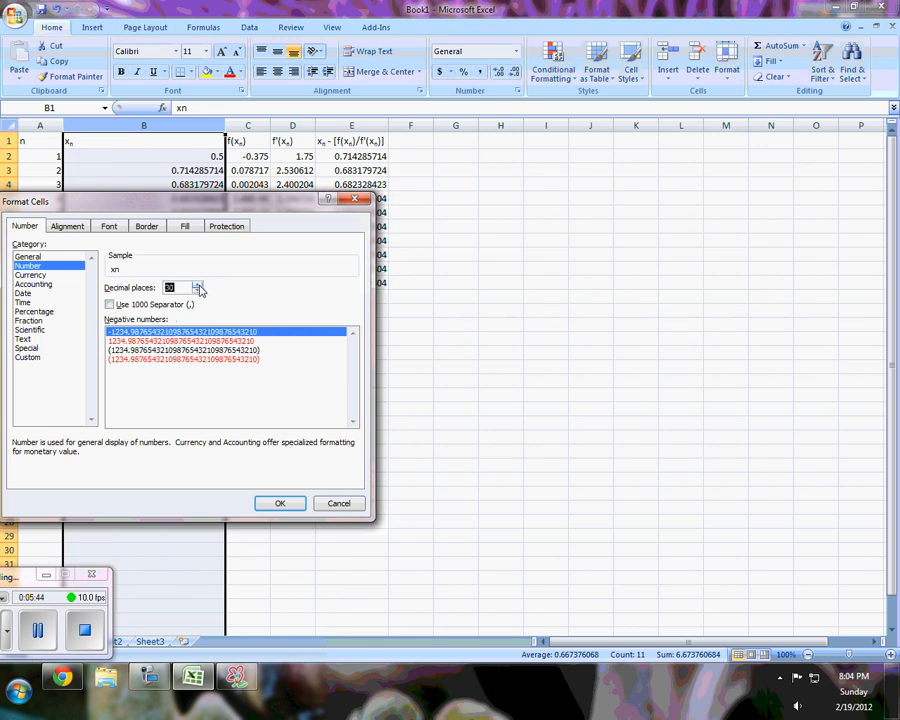
pyautogui.click(280, 503)
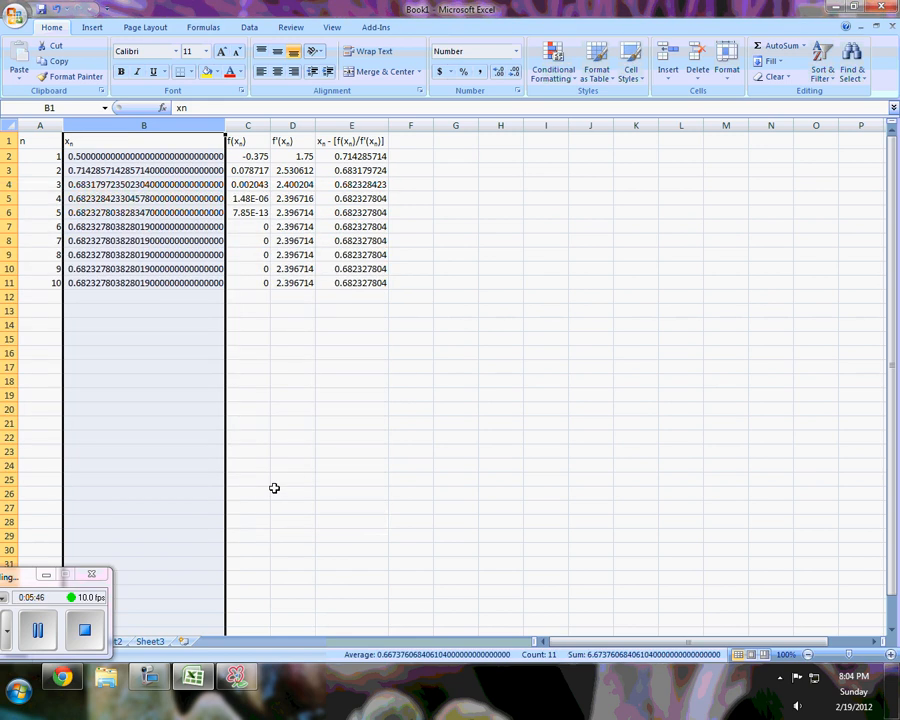
pyautogui.moveTo(271, 482)
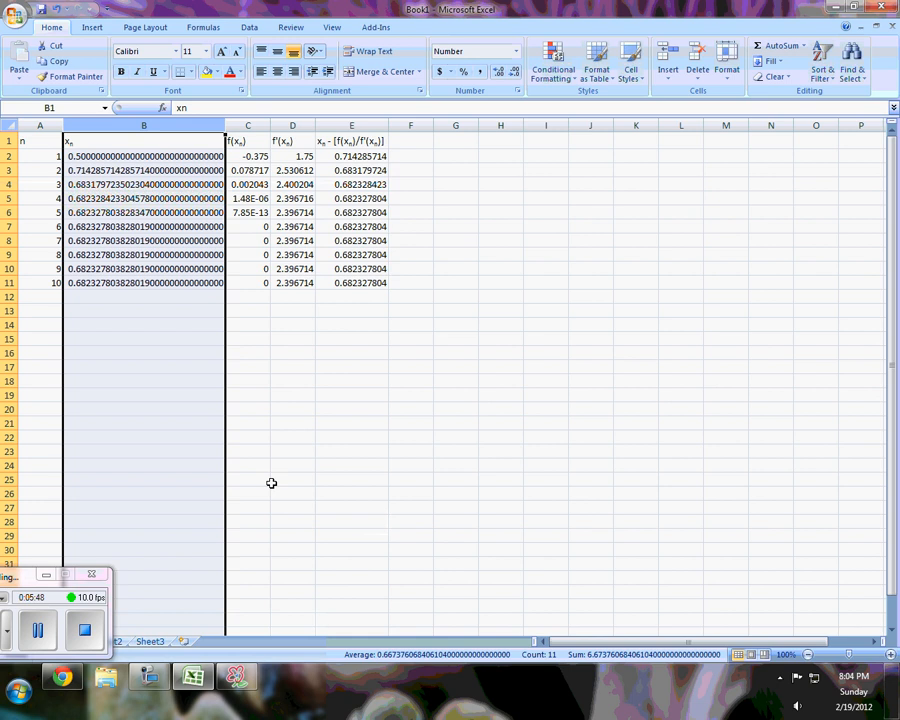
pyautogui.moveTo(156, 312)
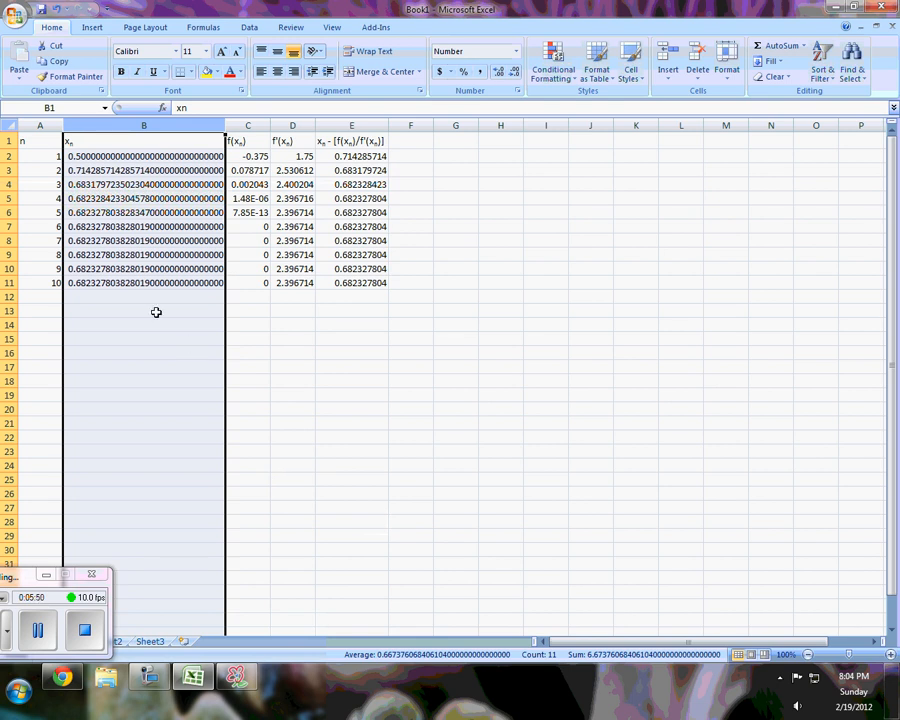
pyautogui.moveTo(273, 313)
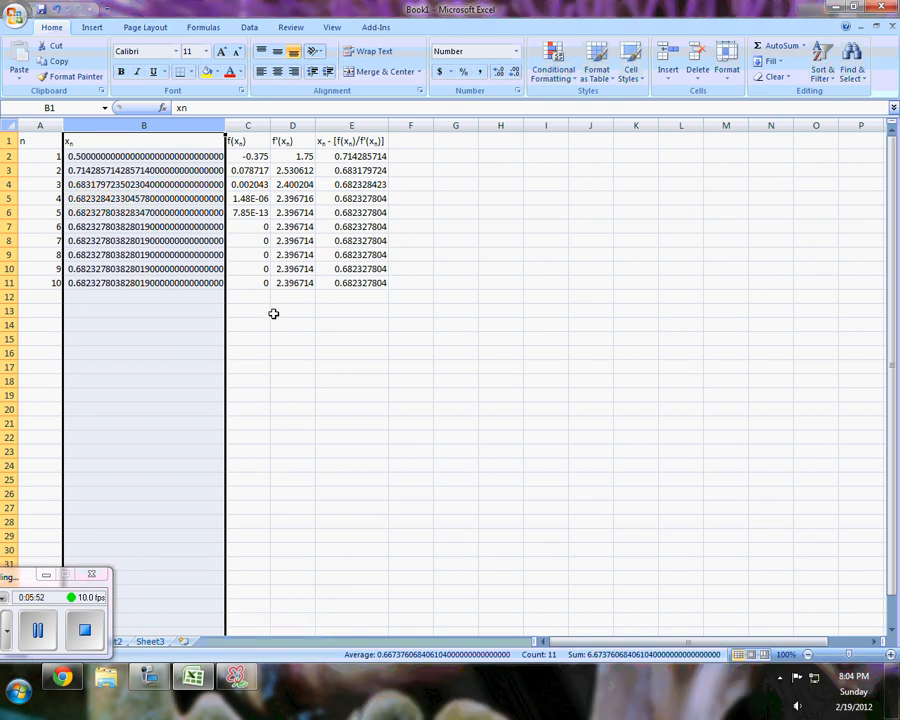
pyautogui.moveTo(275, 362)
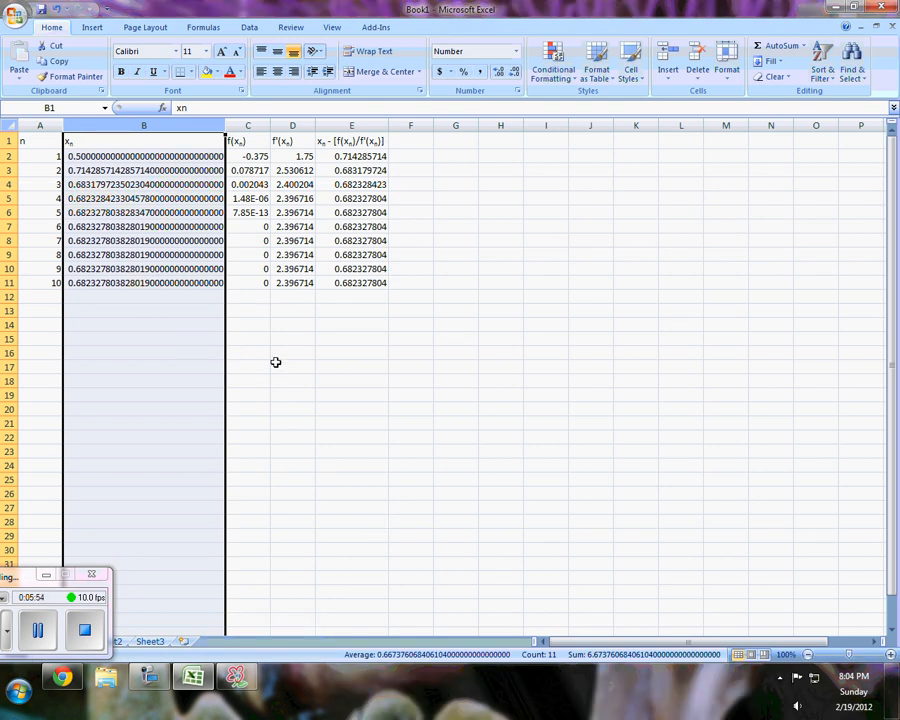
pyautogui.moveTo(246, 148)
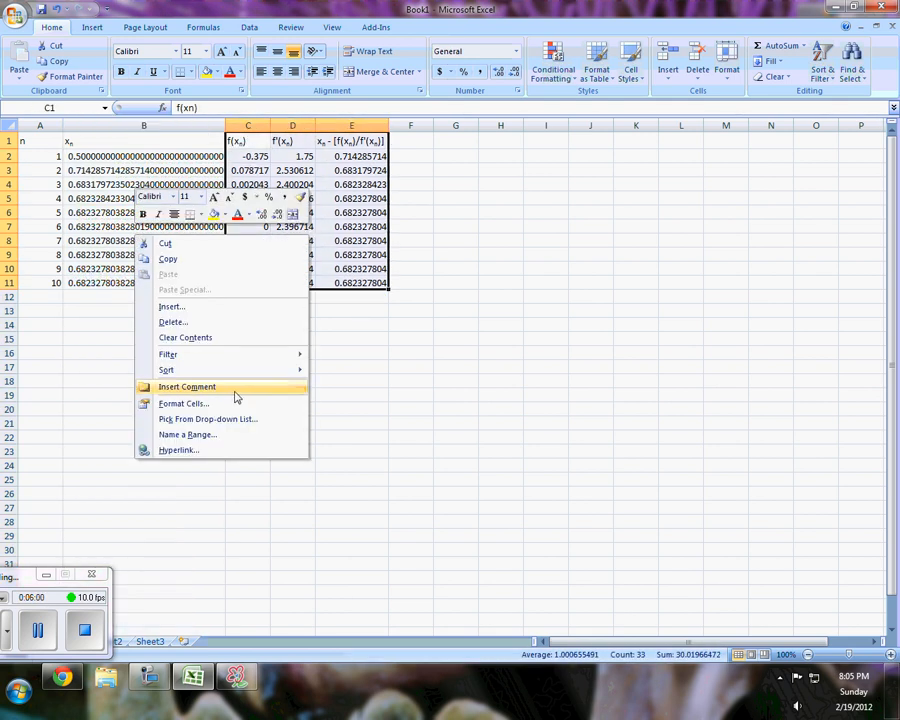
# Step: Format columns C through E as Number with 30 decimal places, revealing f(x5) ≈ 7.85E-13
pyautogui.click(183, 403)
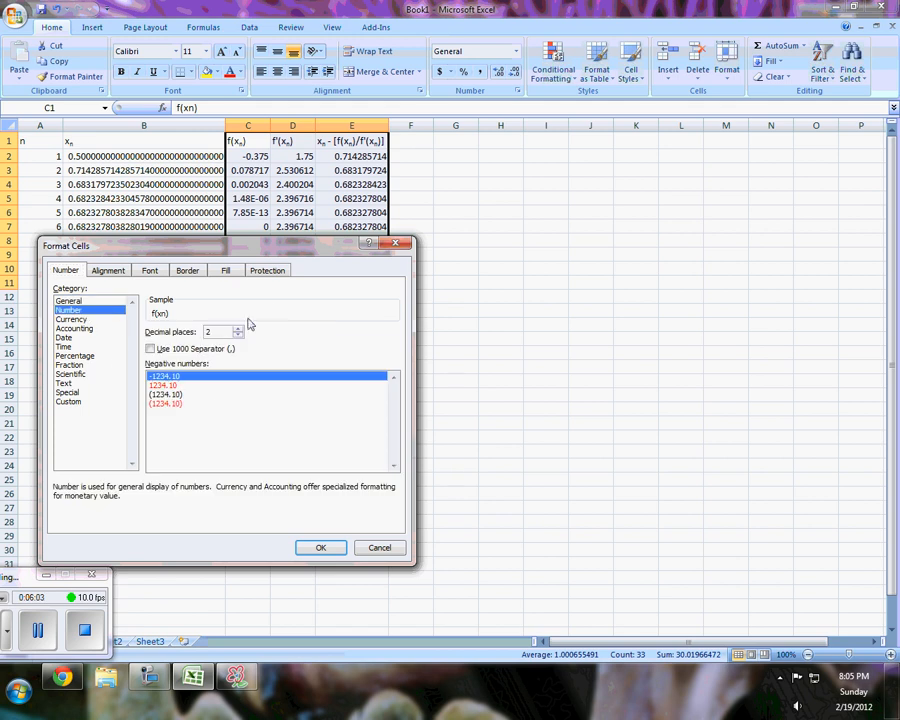
pyautogui.write('30')
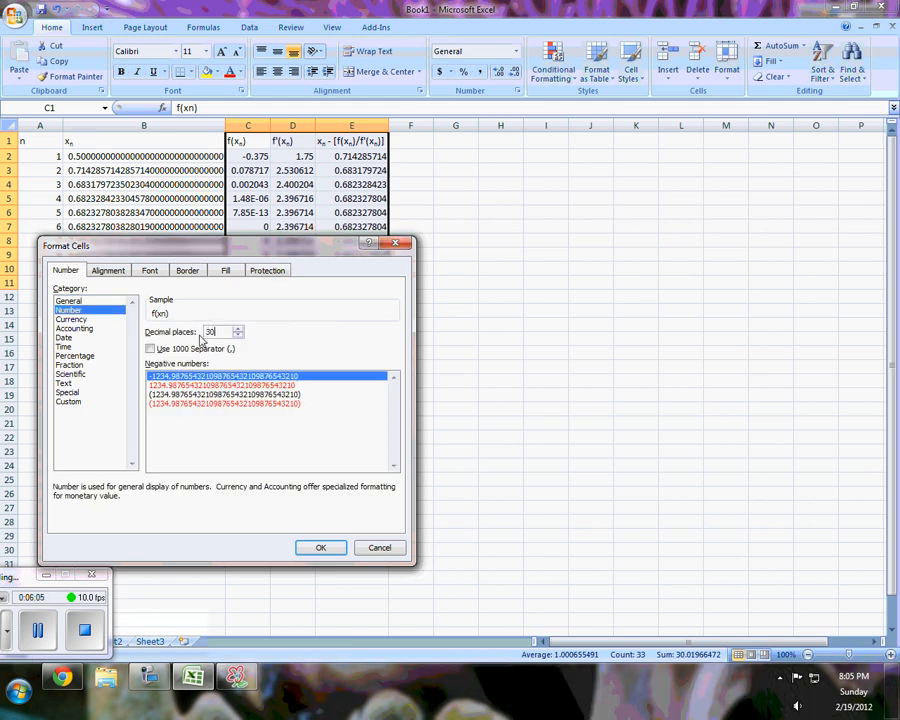
pyautogui.click(320, 547)
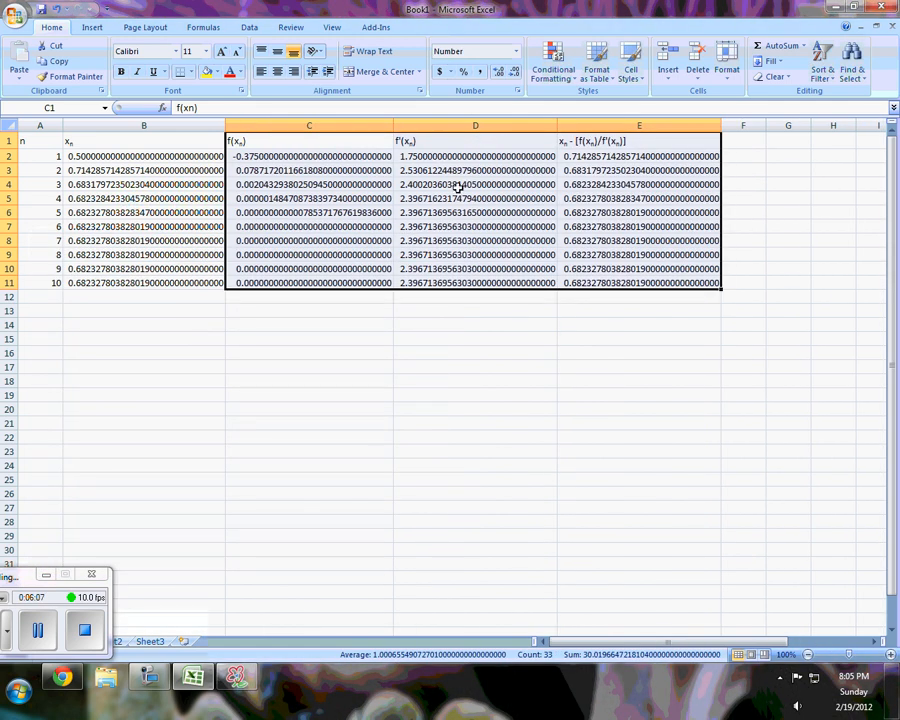
pyautogui.moveTo(490, 326)
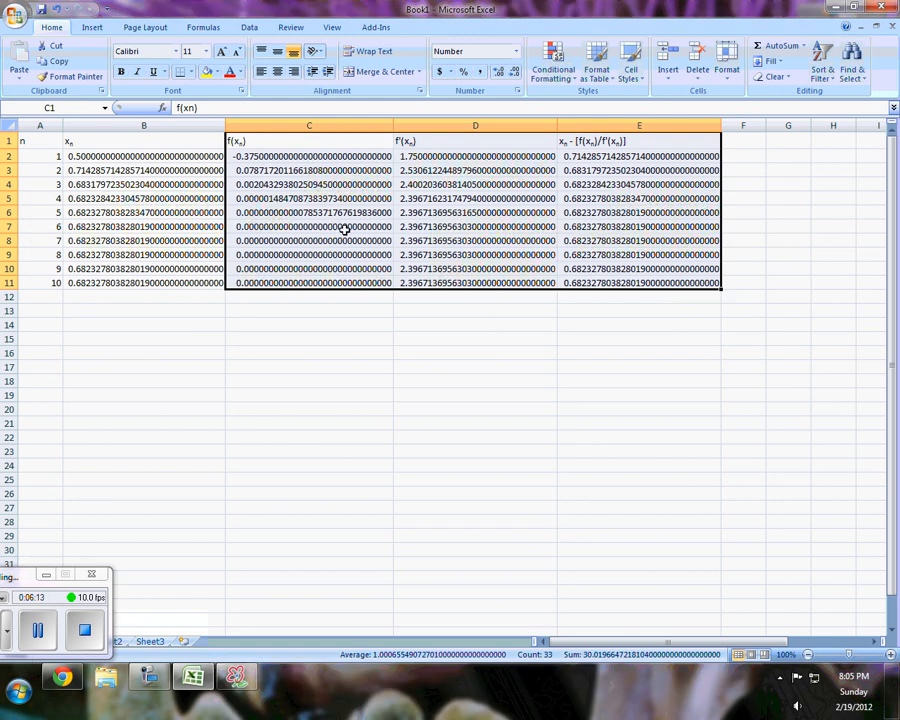
# Step: Select the f(xn) value in C7 and bring up its cell options
pyautogui.click(308, 226)
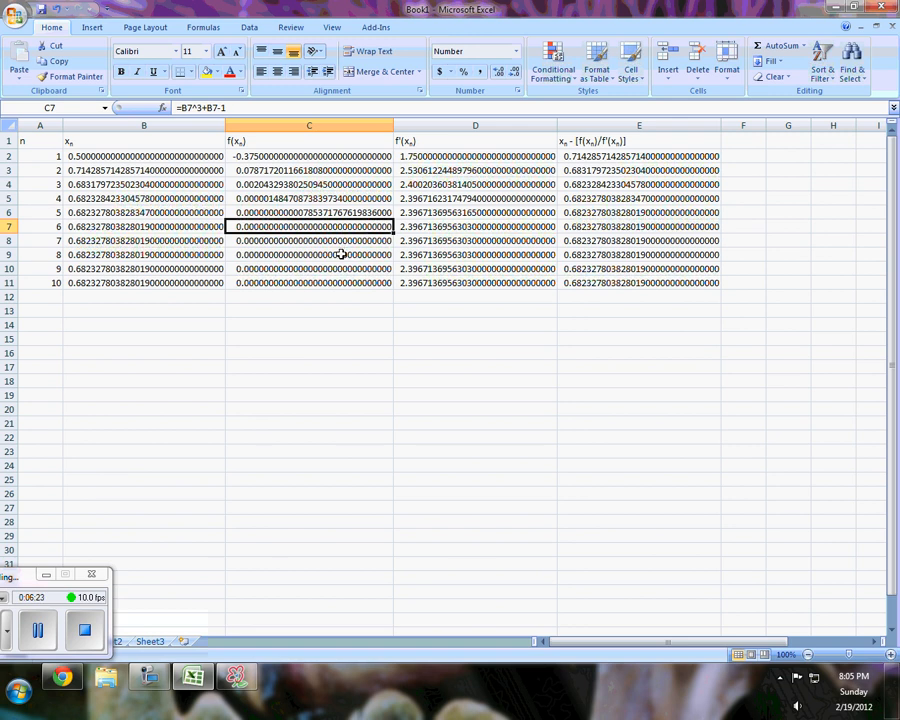
pyautogui.click(307, 211)
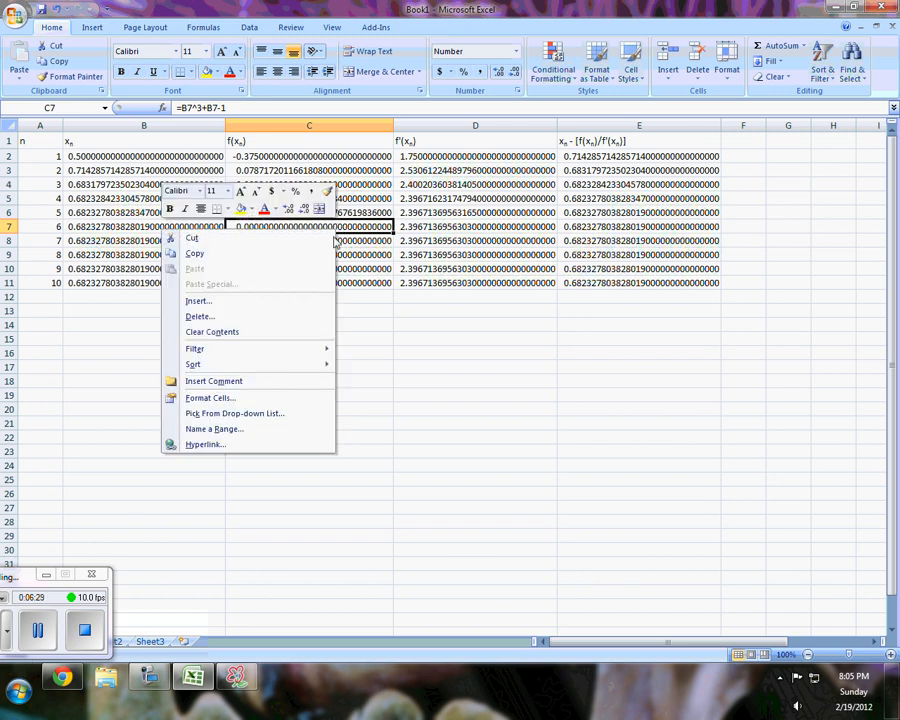
# Step: Format cell C7 as Scientific so f(x6) displays as 0.00E+00
pyautogui.click(210, 397)
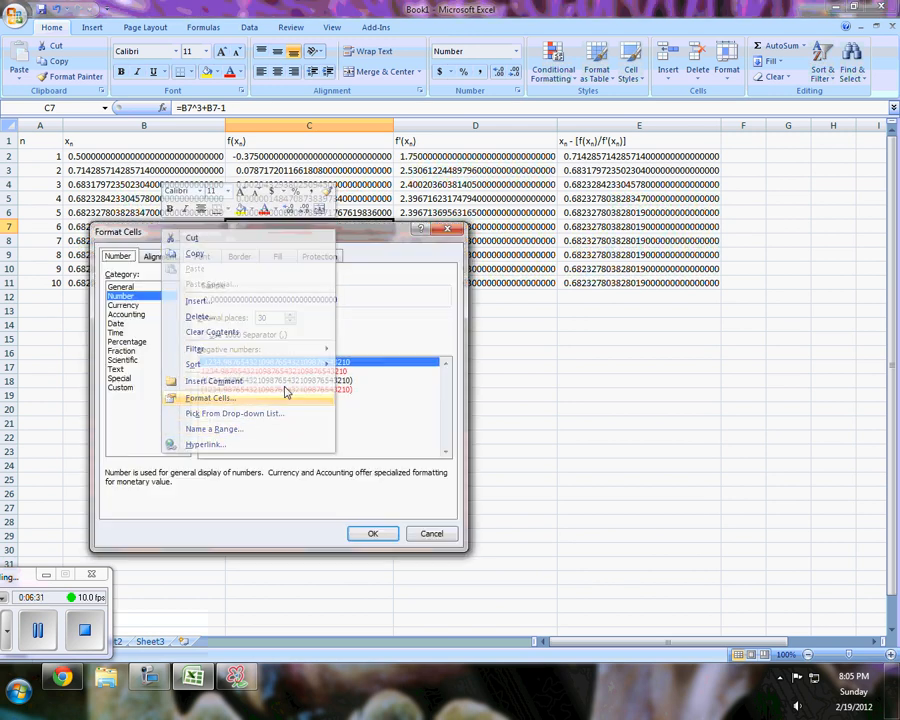
pyautogui.click(120, 360)
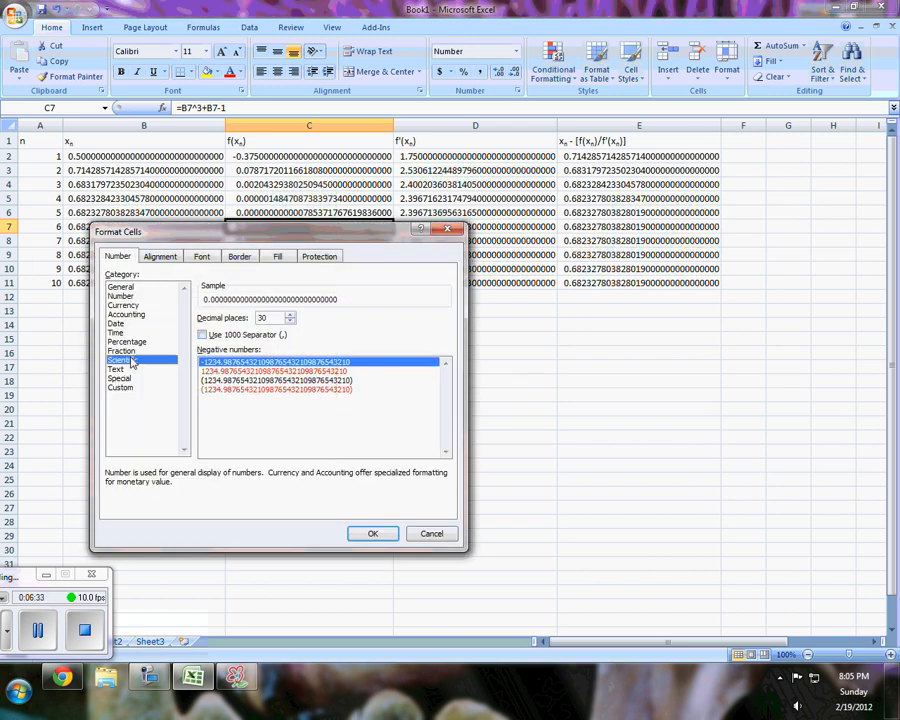
pyautogui.click(121, 359)
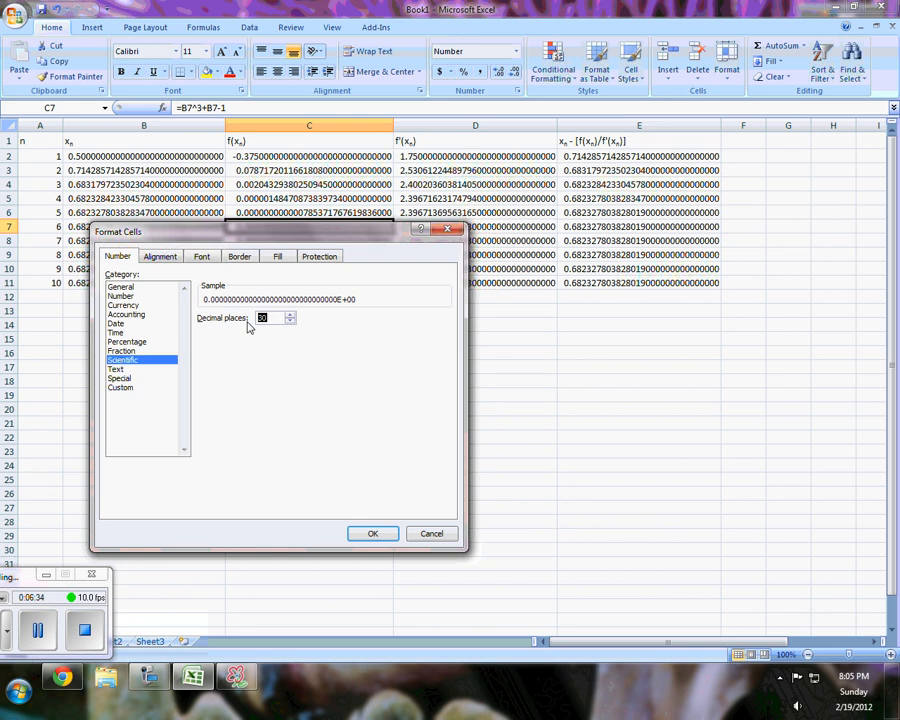
pyautogui.click(372, 533)
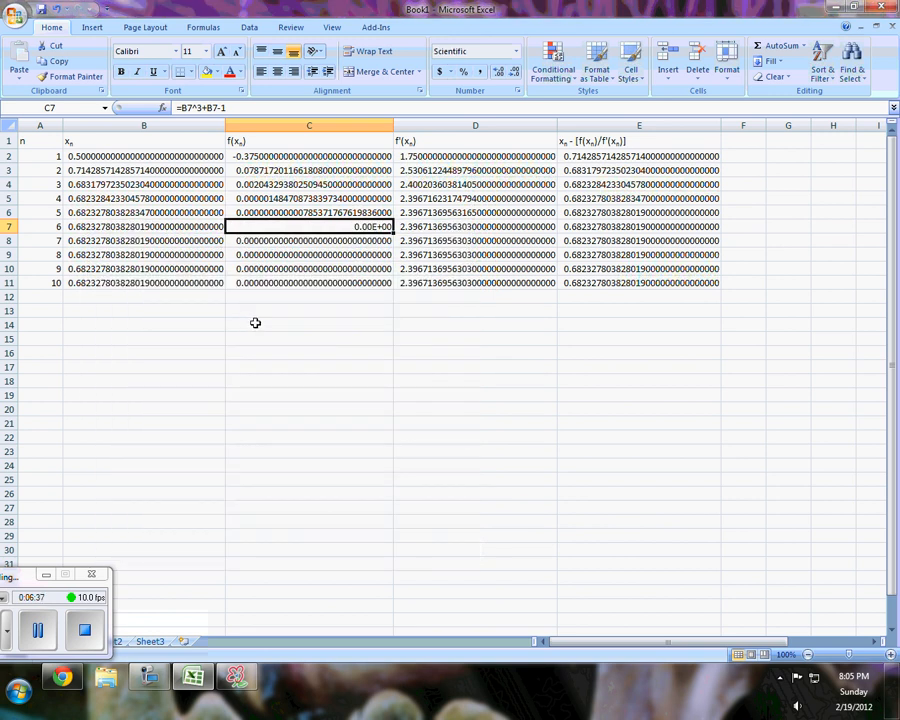
pyautogui.moveTo(100, 257)
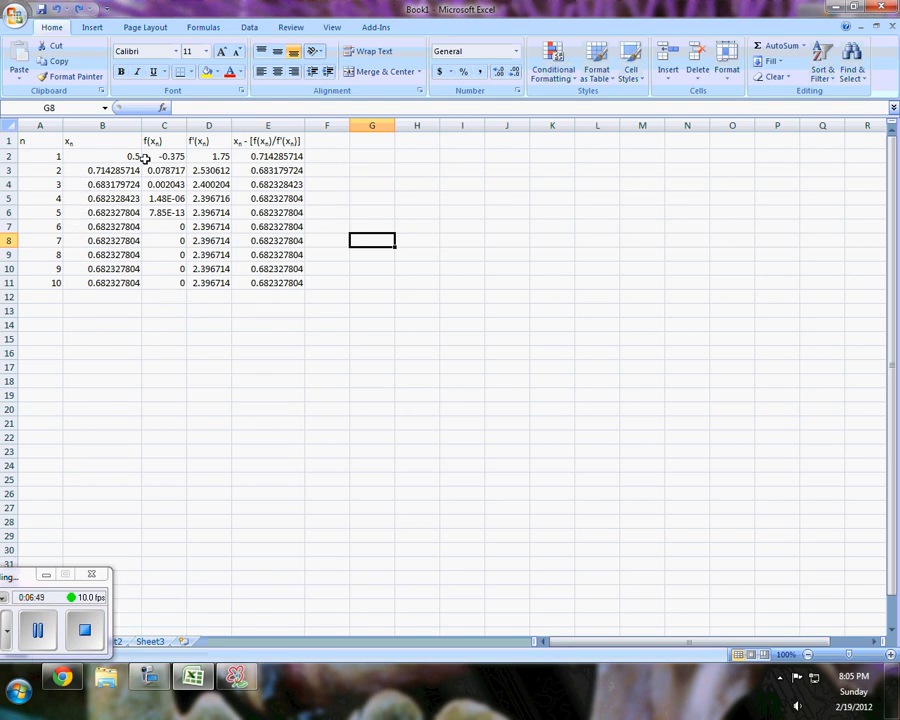
pyautogui.moveTo(199, 618)
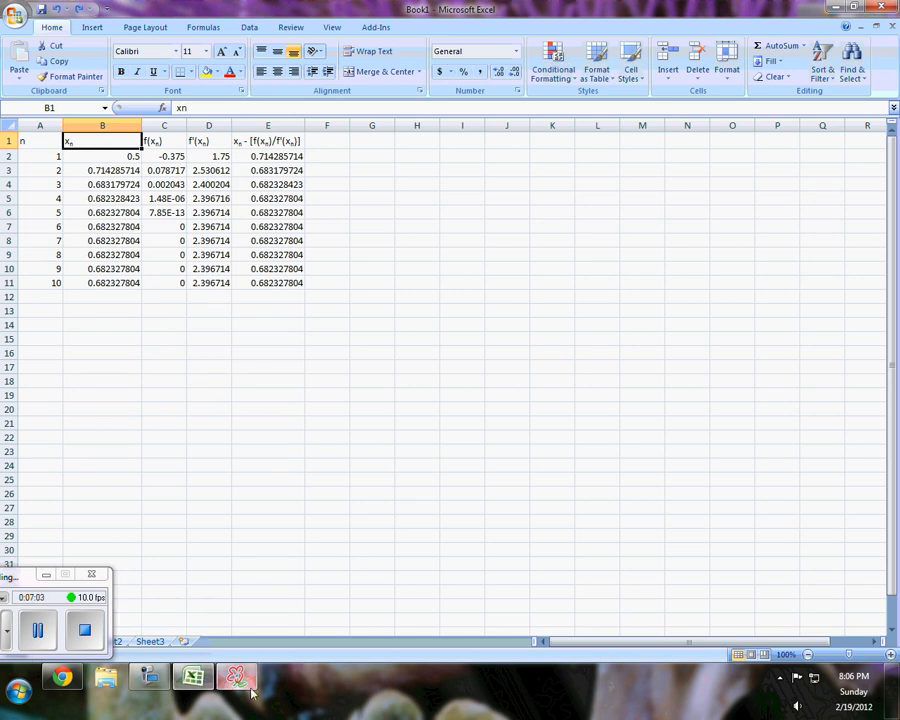
# Step: Bring the SmoothDraw problem sheet to the front
pyautogui.click(232, 674)
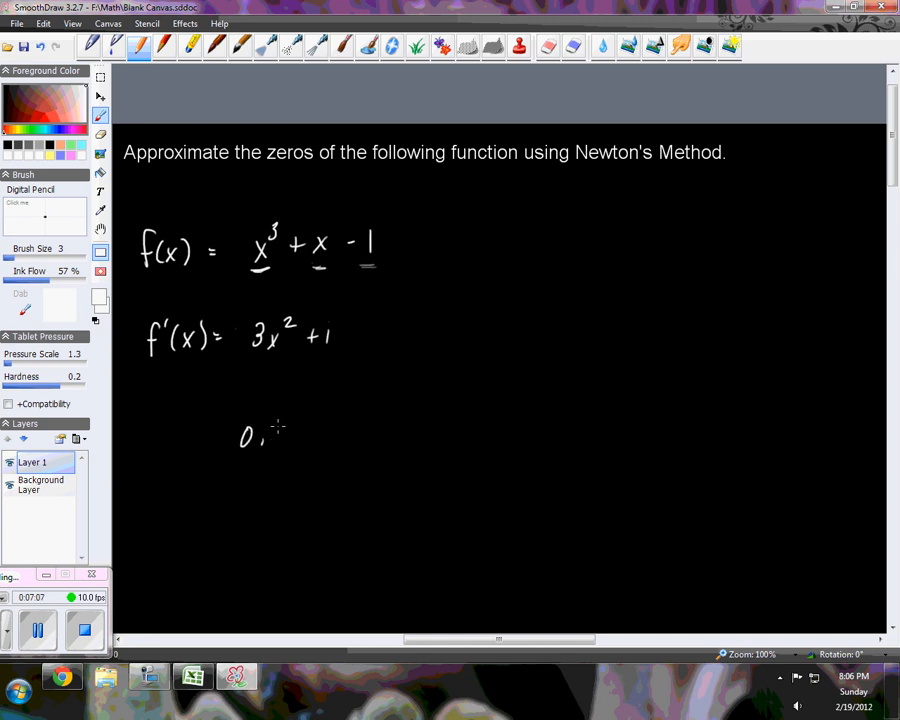
# Step: Write the root 0.682327804 beneath f'(x) = 3x^2 + 1 with the Digital Pencil brush
pyautogui.moveTo(270, 435); pyautogui.dragTo(320, 435)
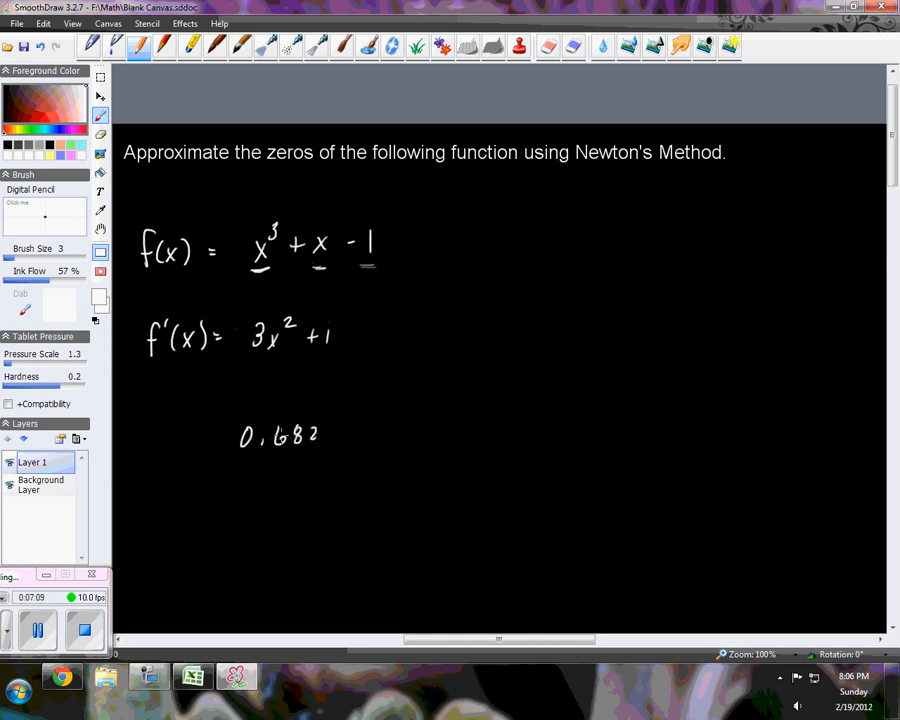
pyautogui.click(187, 688)
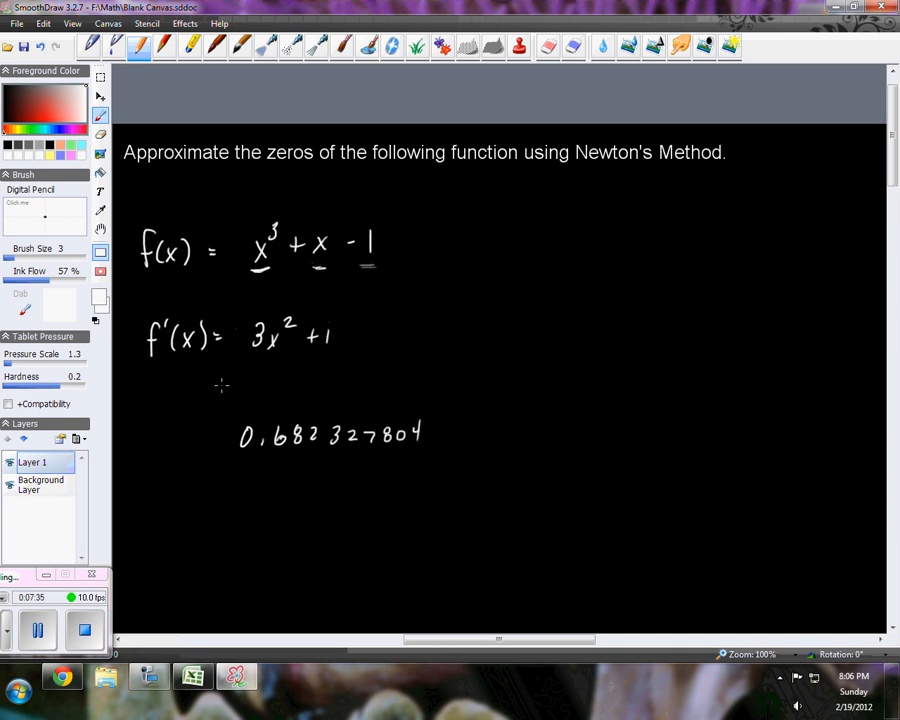
pyautogui.moveTo(185, 616)
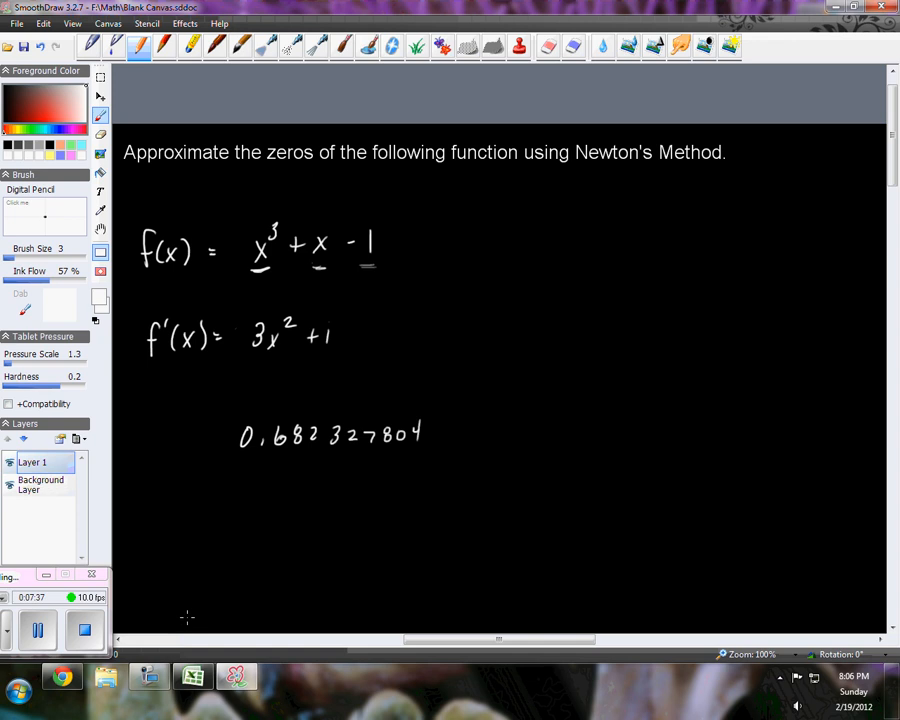
pyautogui.moveTo(250, 587)
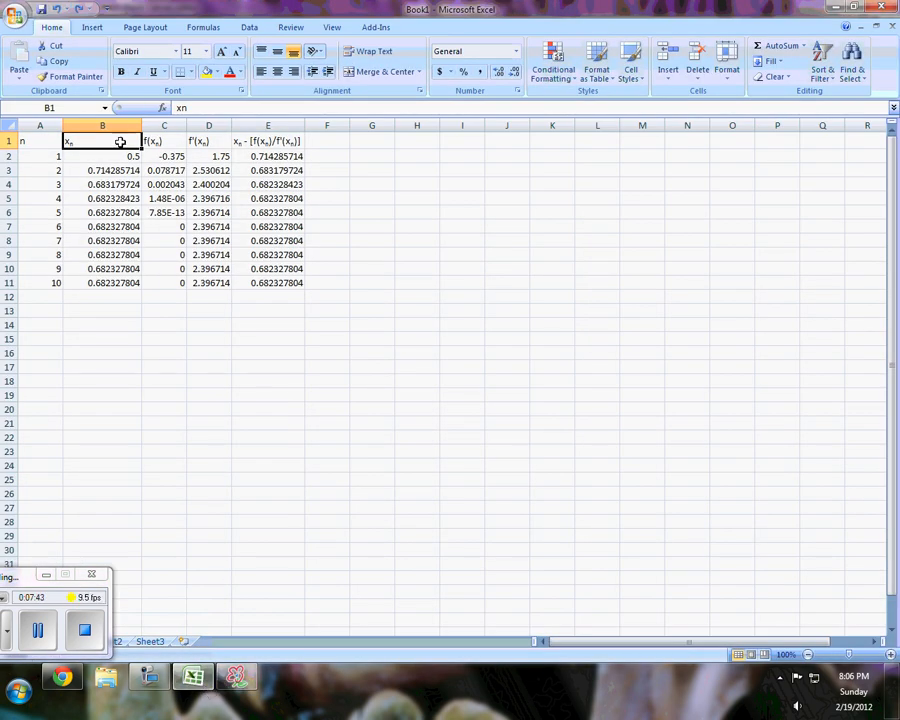
# Step: Replace the starting guess in B2 with 4, 8, 0 and -1, each converging to 0.682327804
pyautogui.click(100, 157)
pyautogui.write('4')
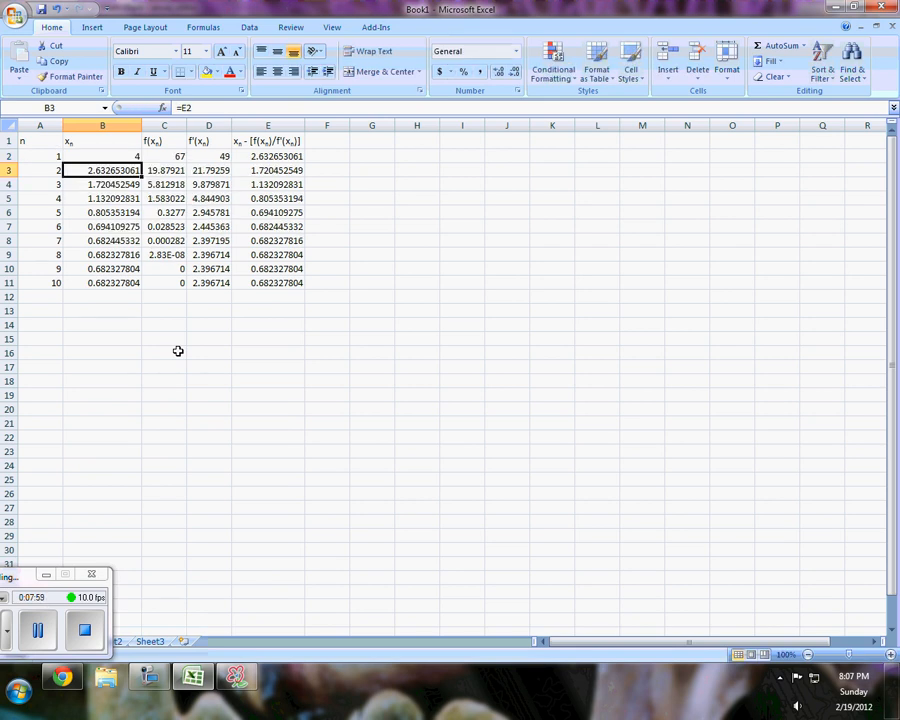
pyautogui.click(100, 153)
pyautogui.write('8')
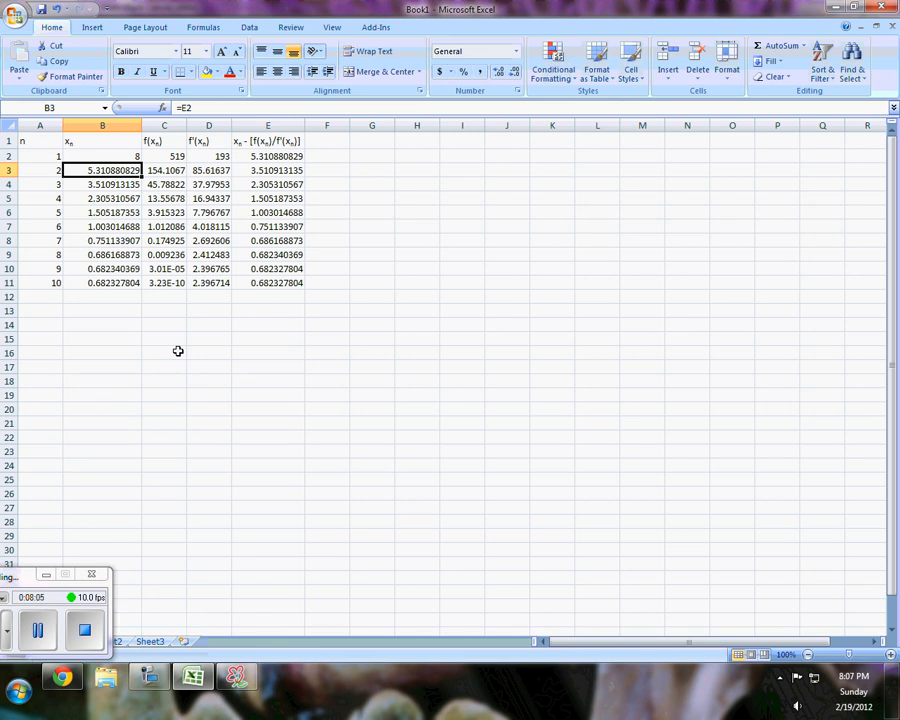
pyautogui.moveTo(91, 303)
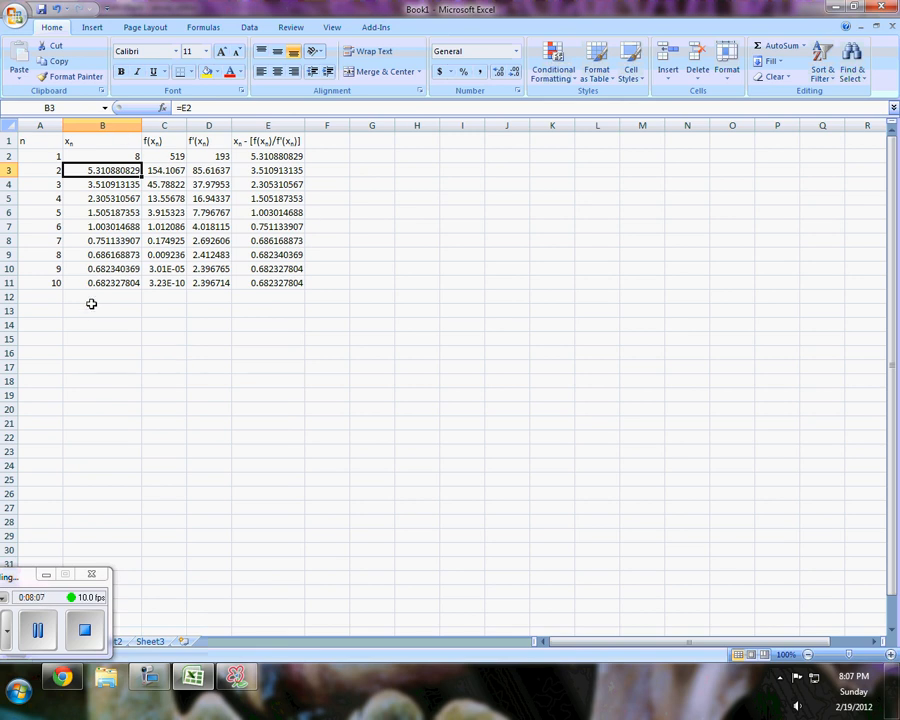
pyautogui.click(103, 155)
pyautogui.write('0')
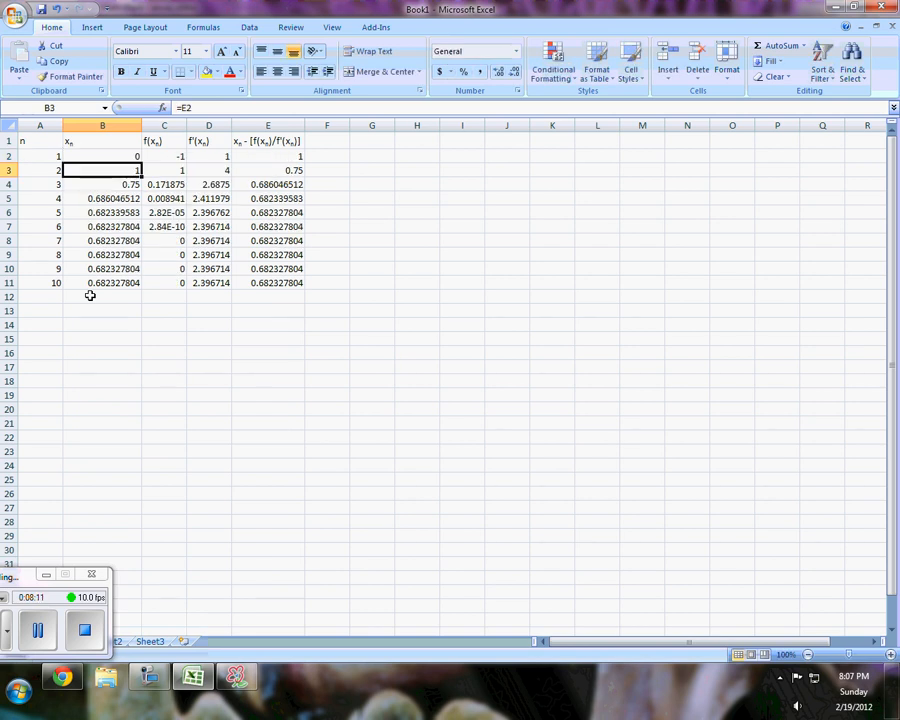
pyautogui.click(98, 157)
pyautogui.write('-1')
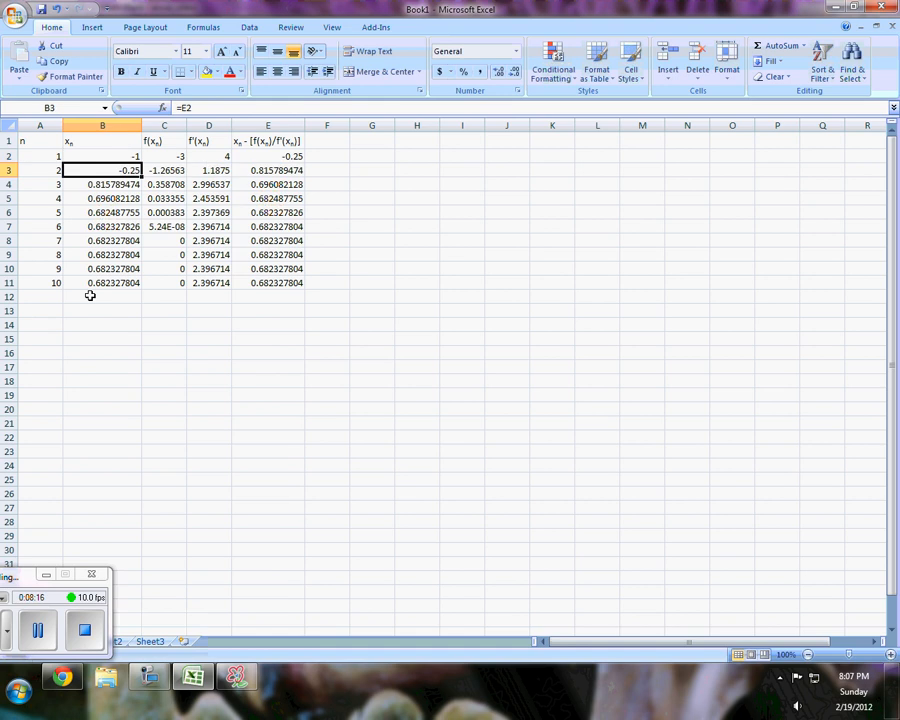
pyautogui.click(101, 158)
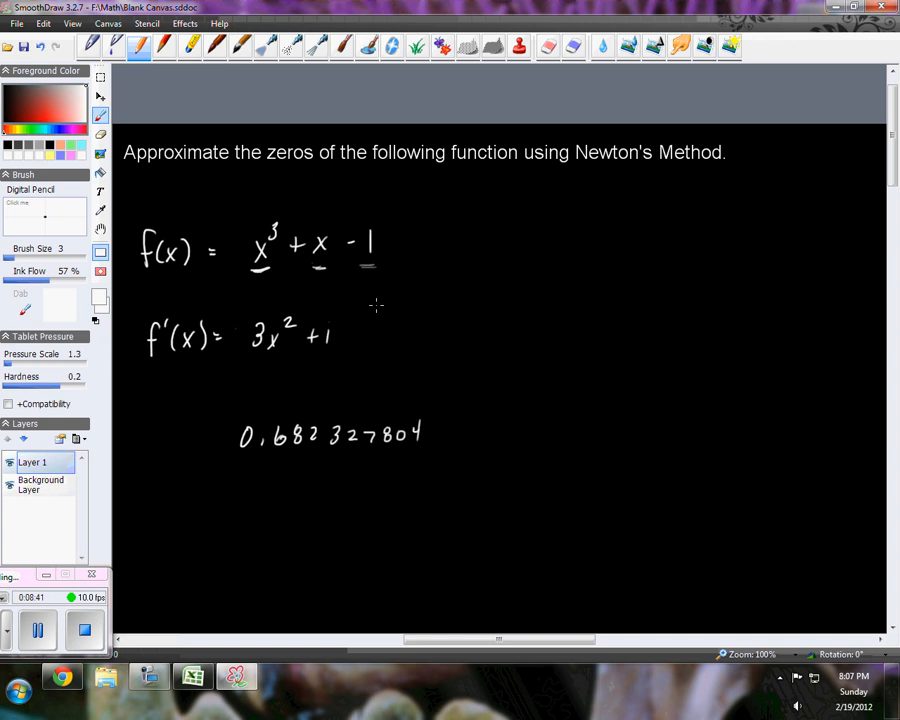
pyautogui.moveTo(370, 300)
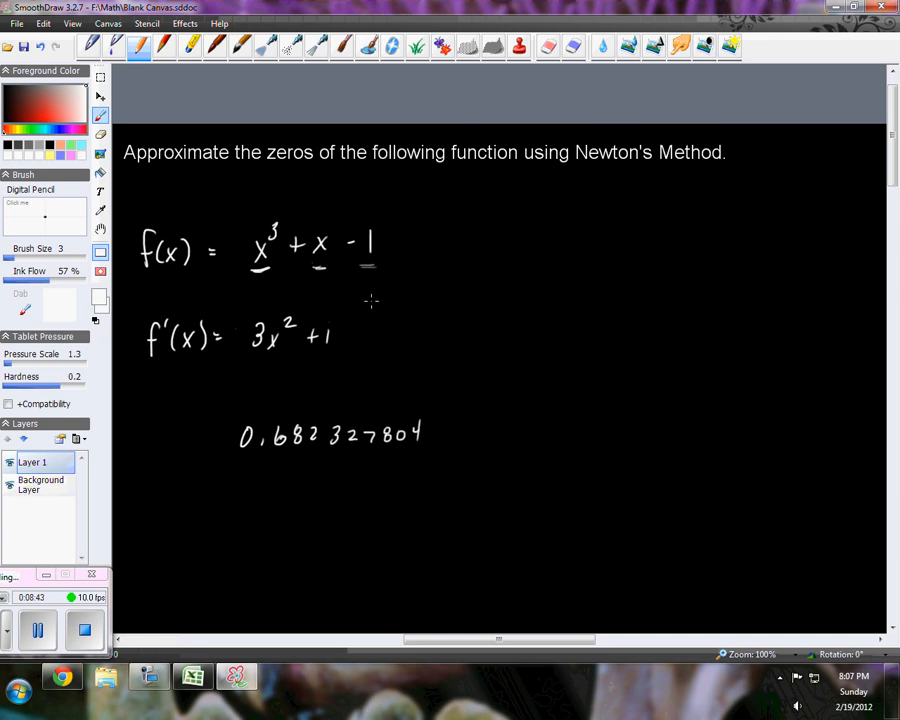